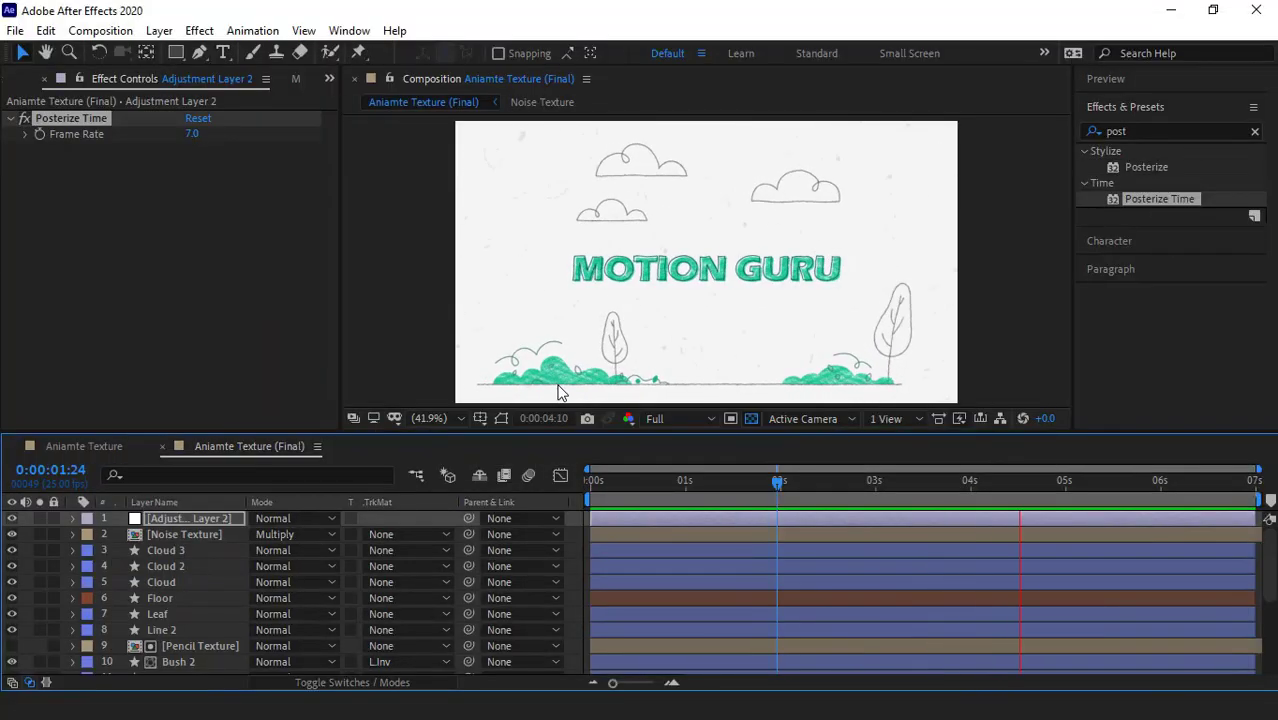
# Step: Switch to the Aniamte Texture comp and search Effects & Presets for 'turb'
pyautogui.click(900, 480)
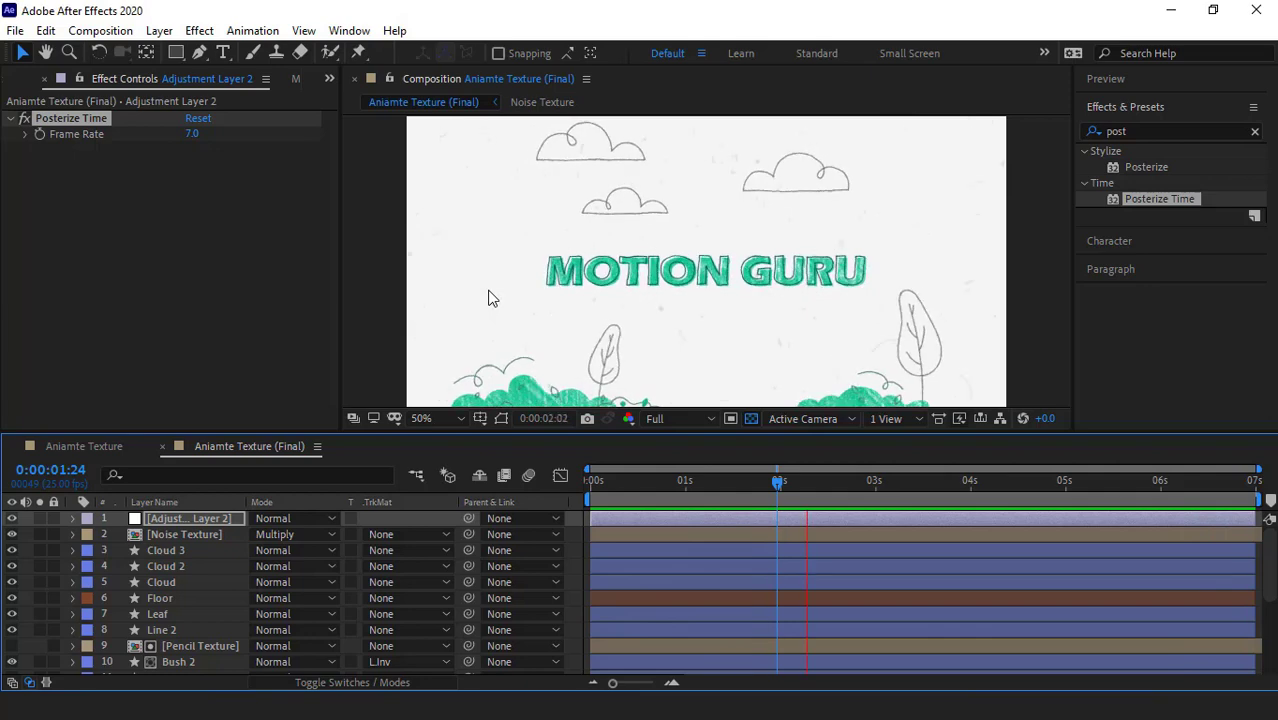
pyautogui.click(420, 418)
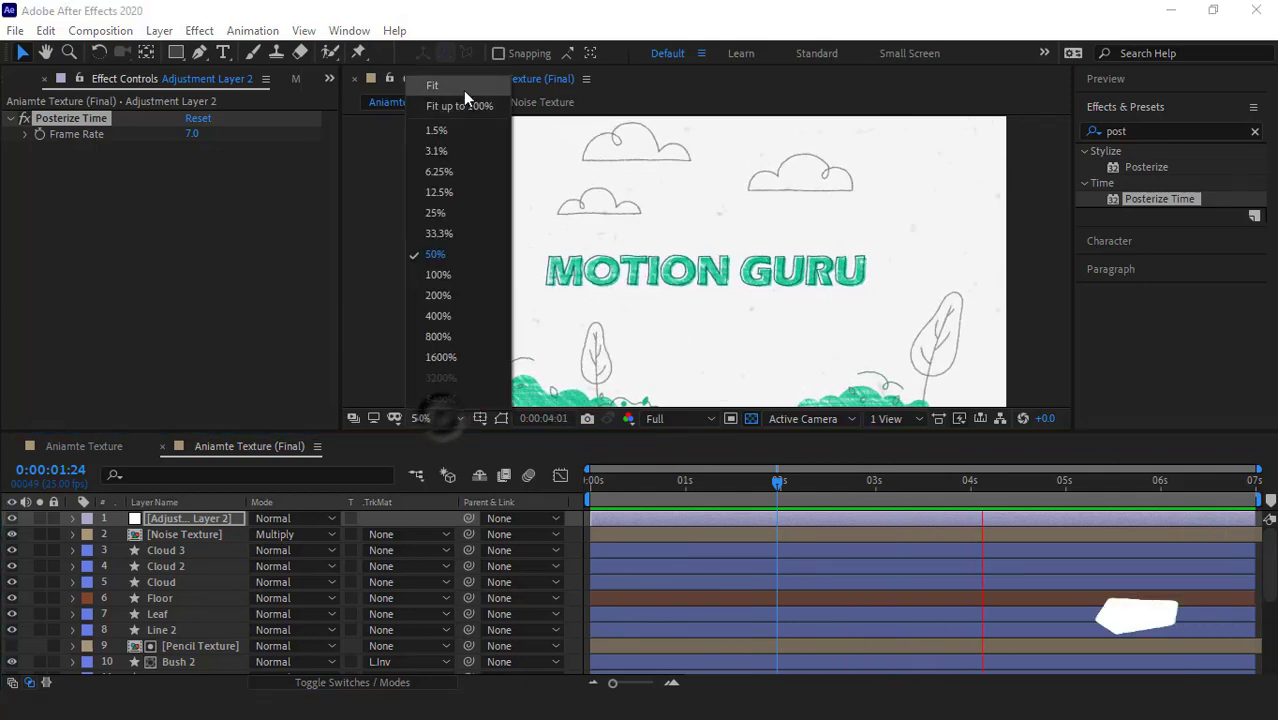
pyautogui.click(431, 85)
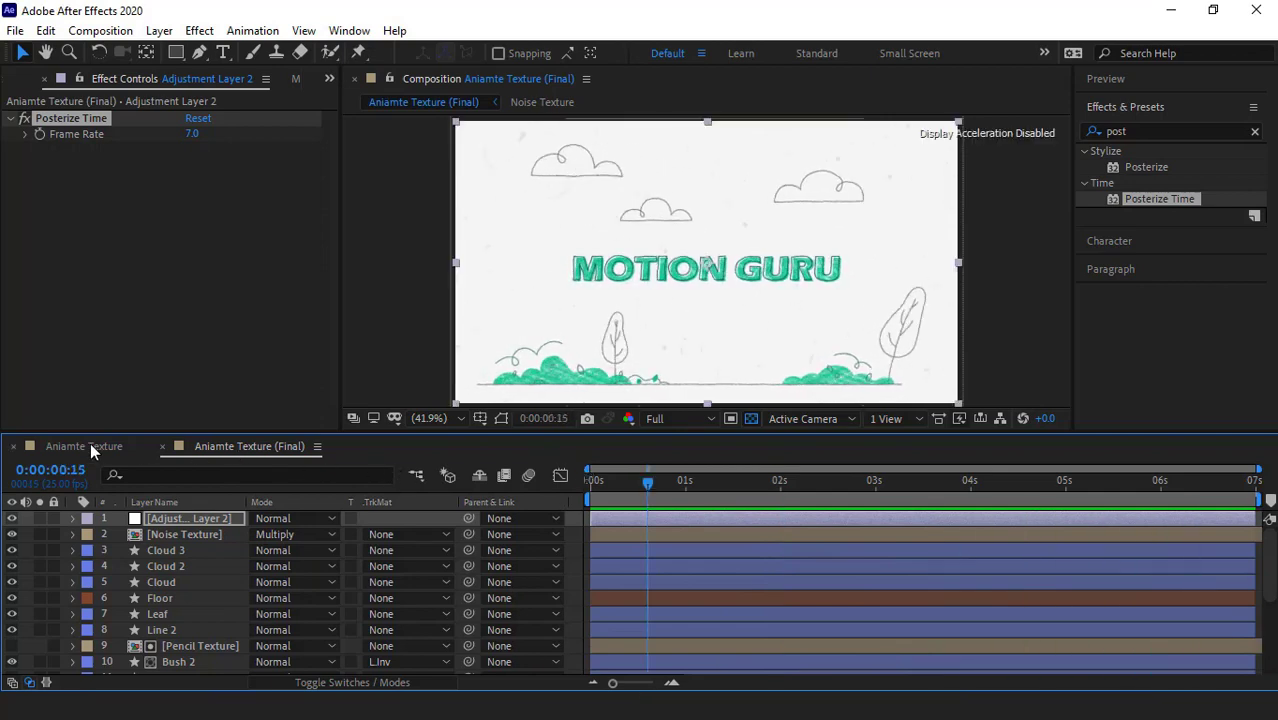
pyautogui.click(84, 446)
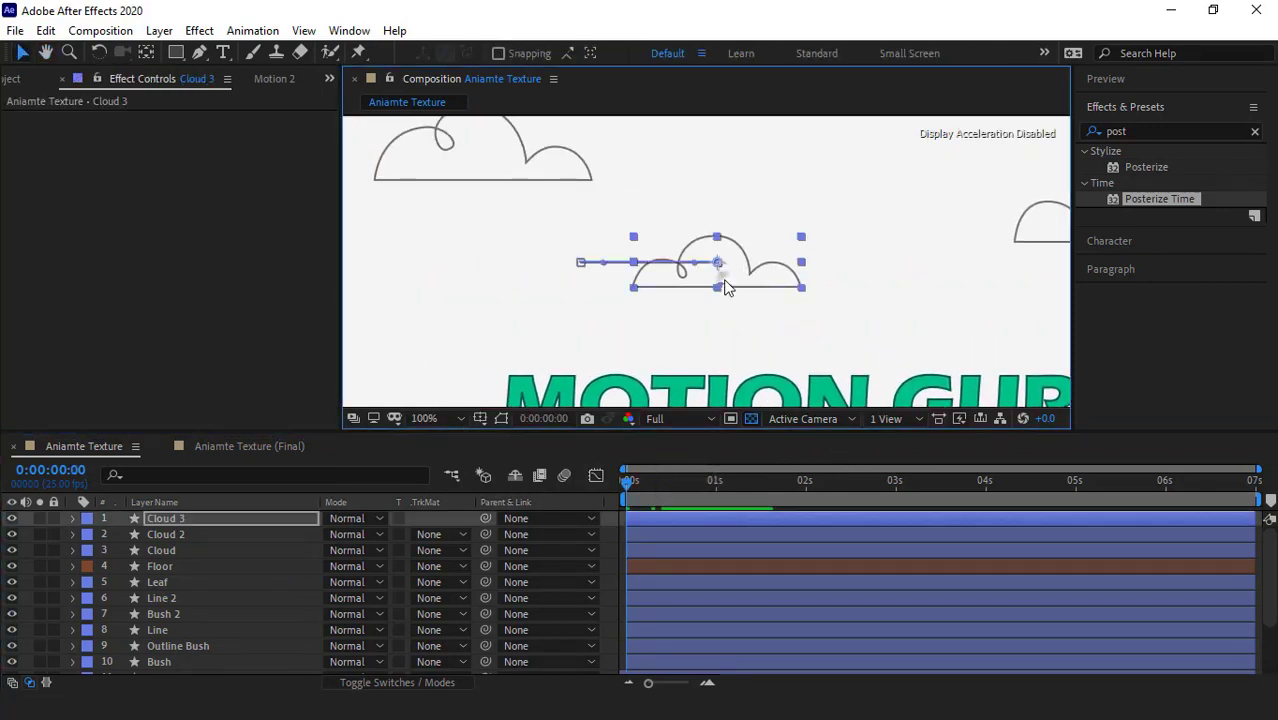
pyautogui.write('turb')
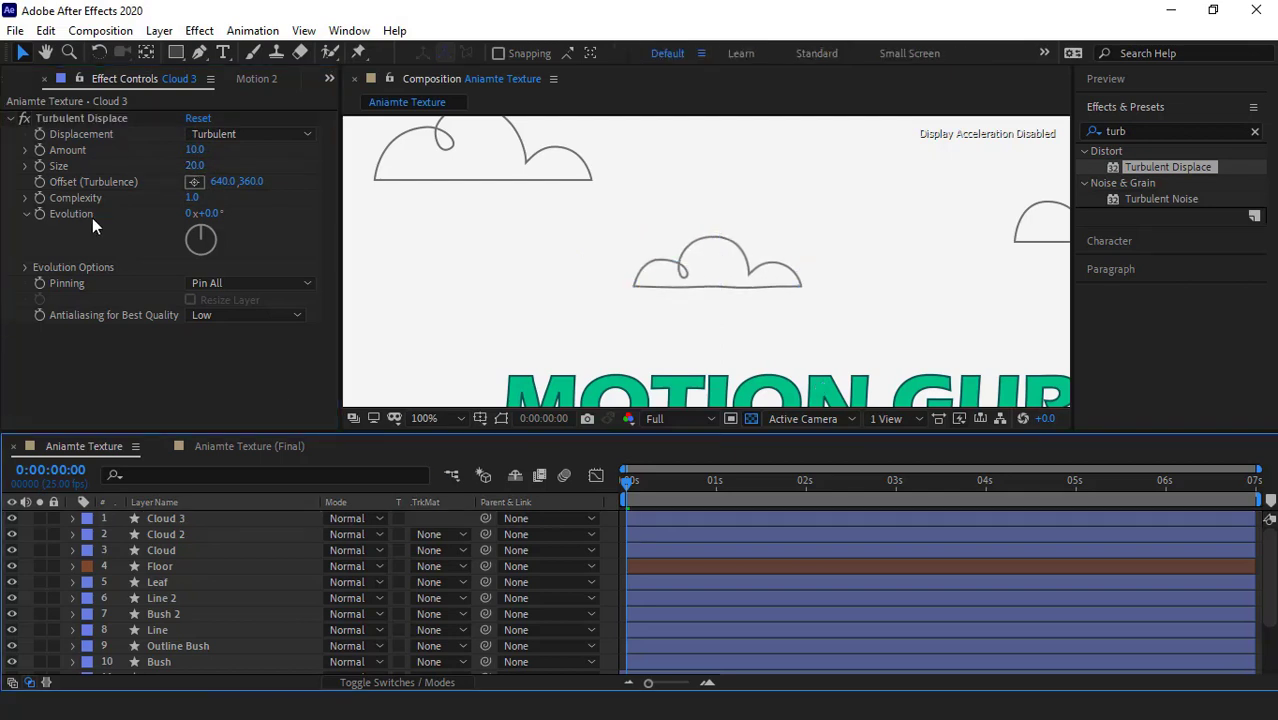
pyautogui.moveTo(45, 223)
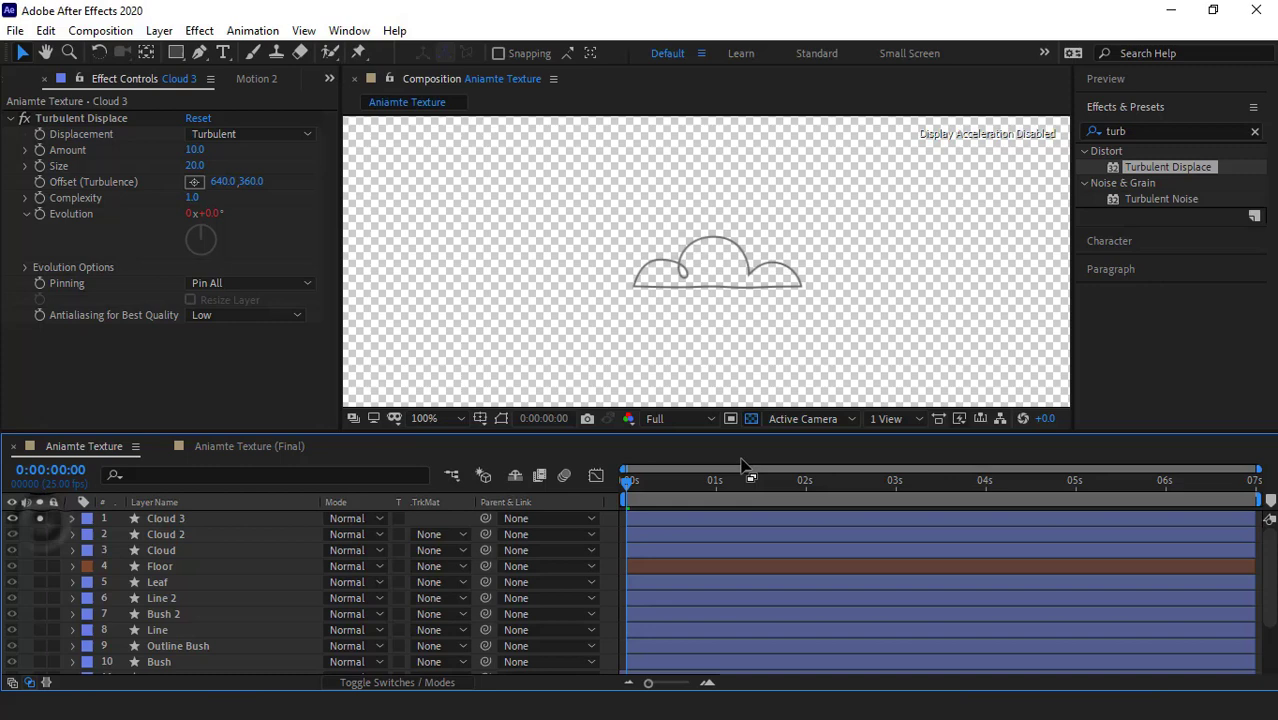
pyautogui.moveTo(725, 543)
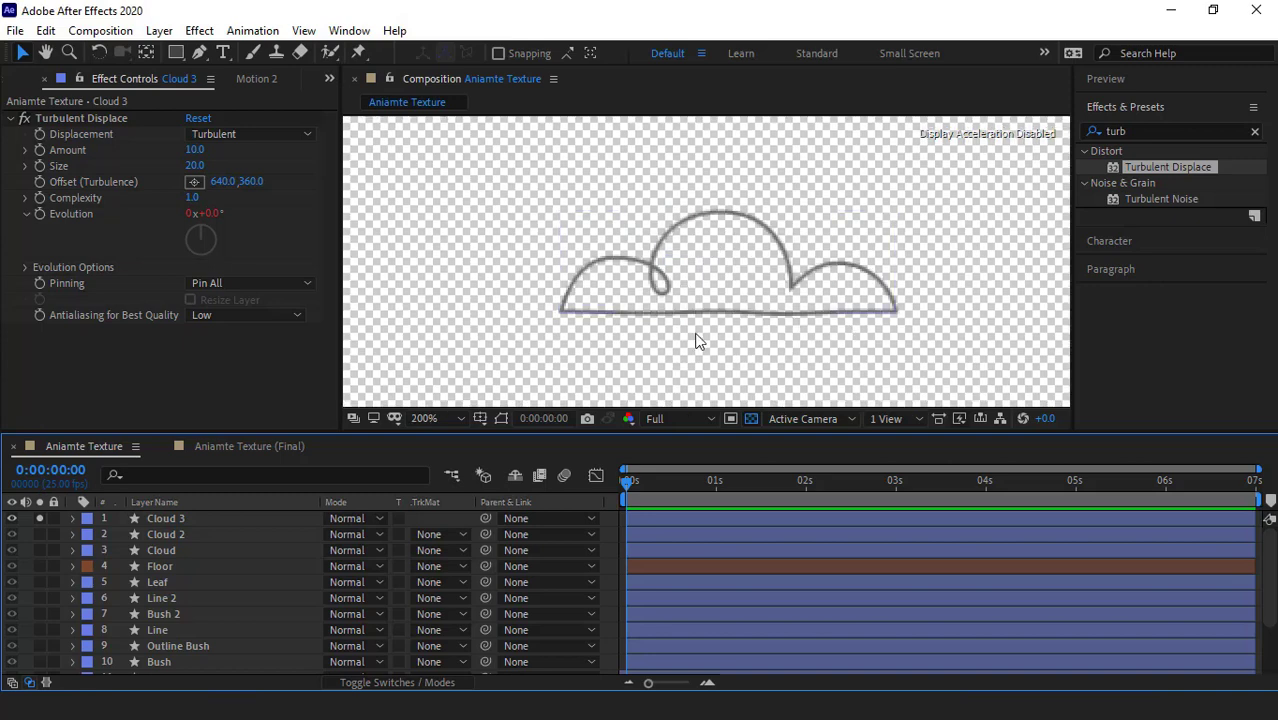
# Step: Duplicate Cloud 3's Turbulent Displace, set Amount to 30, and preview a later frame
pyautogui.click(165, 518)
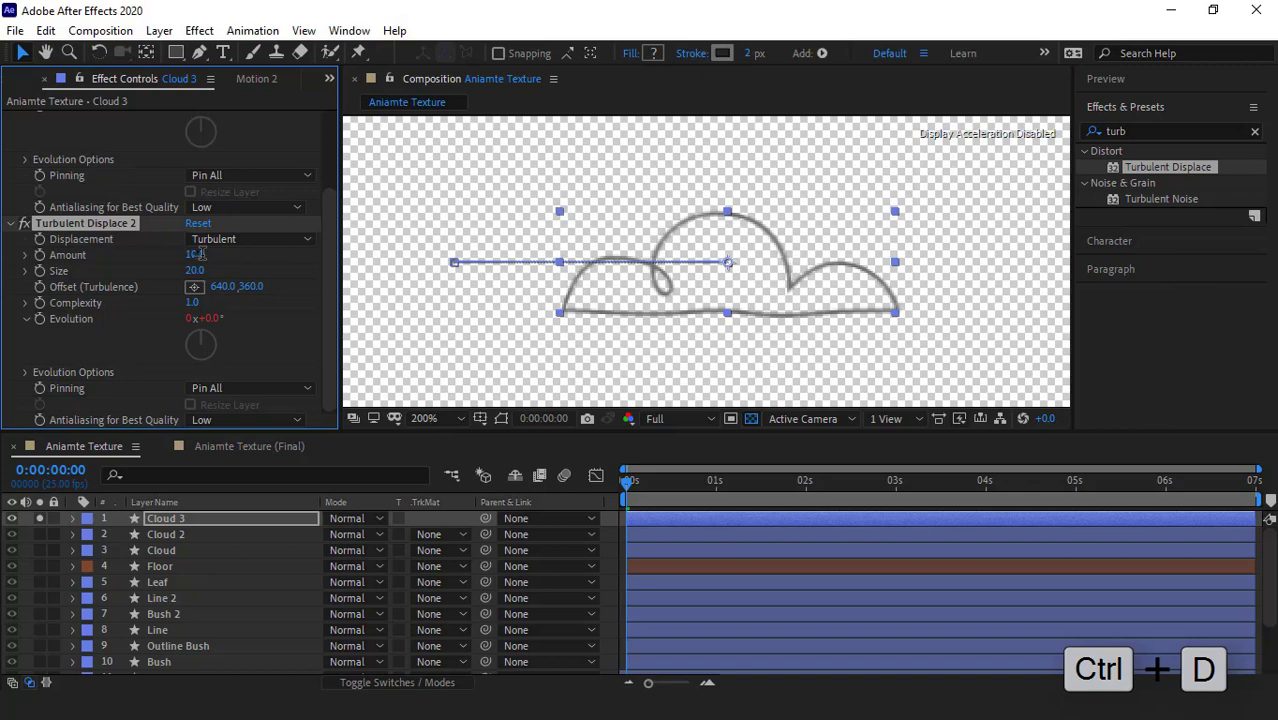
pyautogui.write('30')
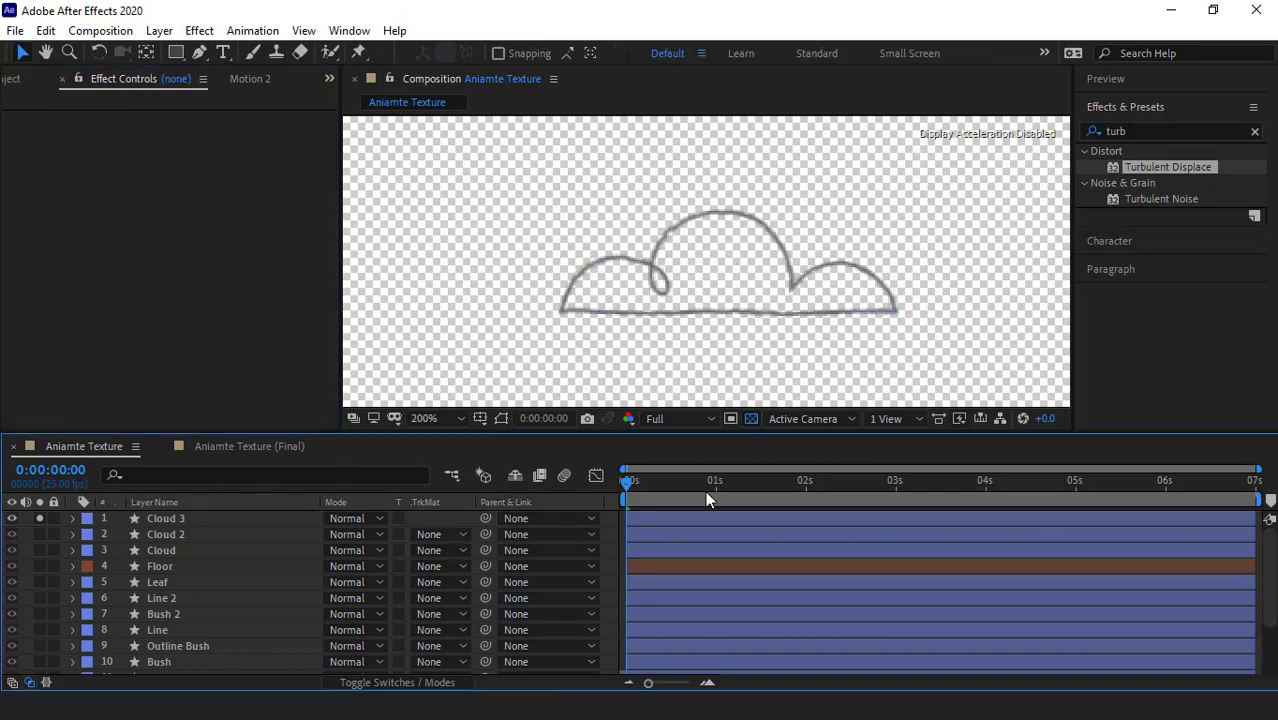
pyautogui.click(727, 480)
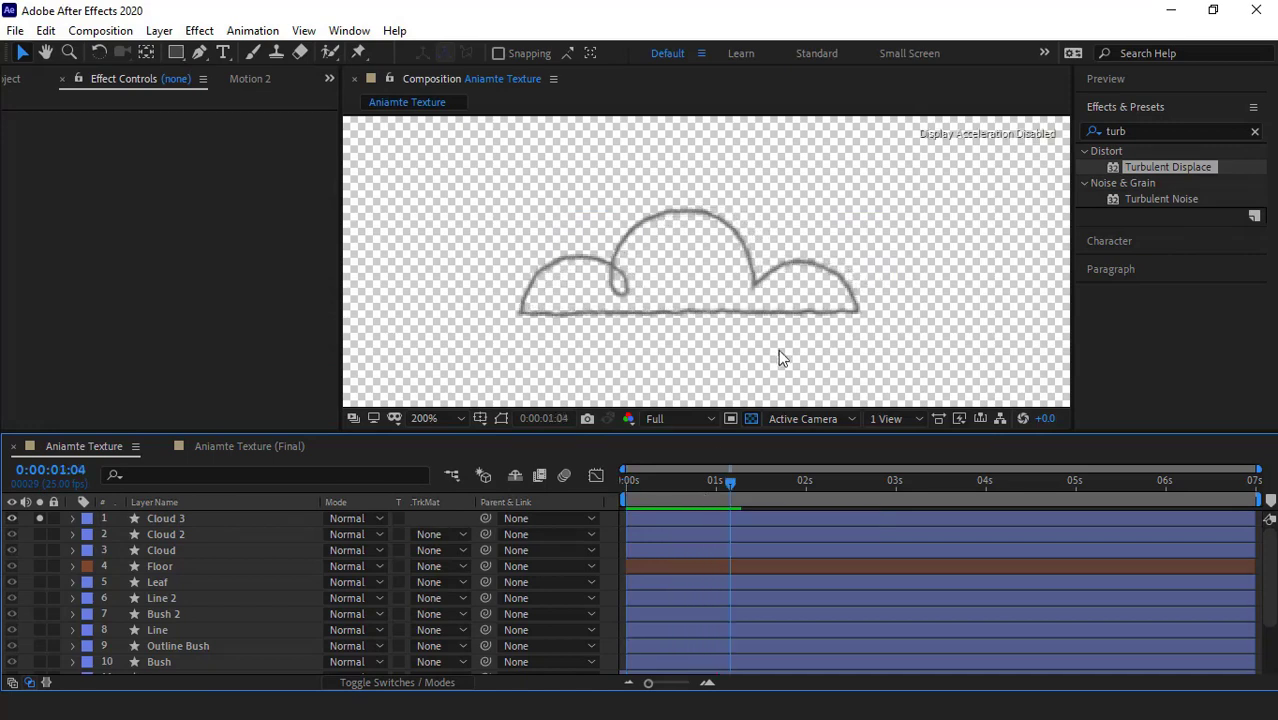
pyautogui.click(165, 518)
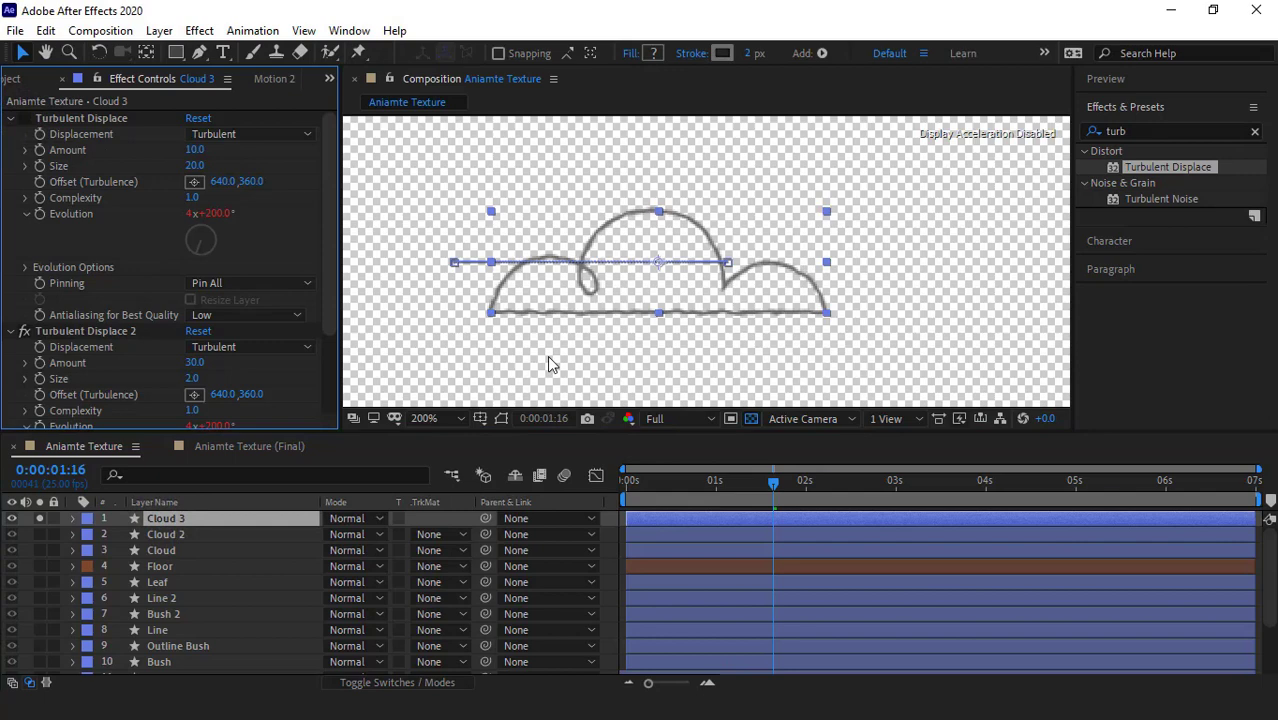
pyautogui.moveTo(128, 336)
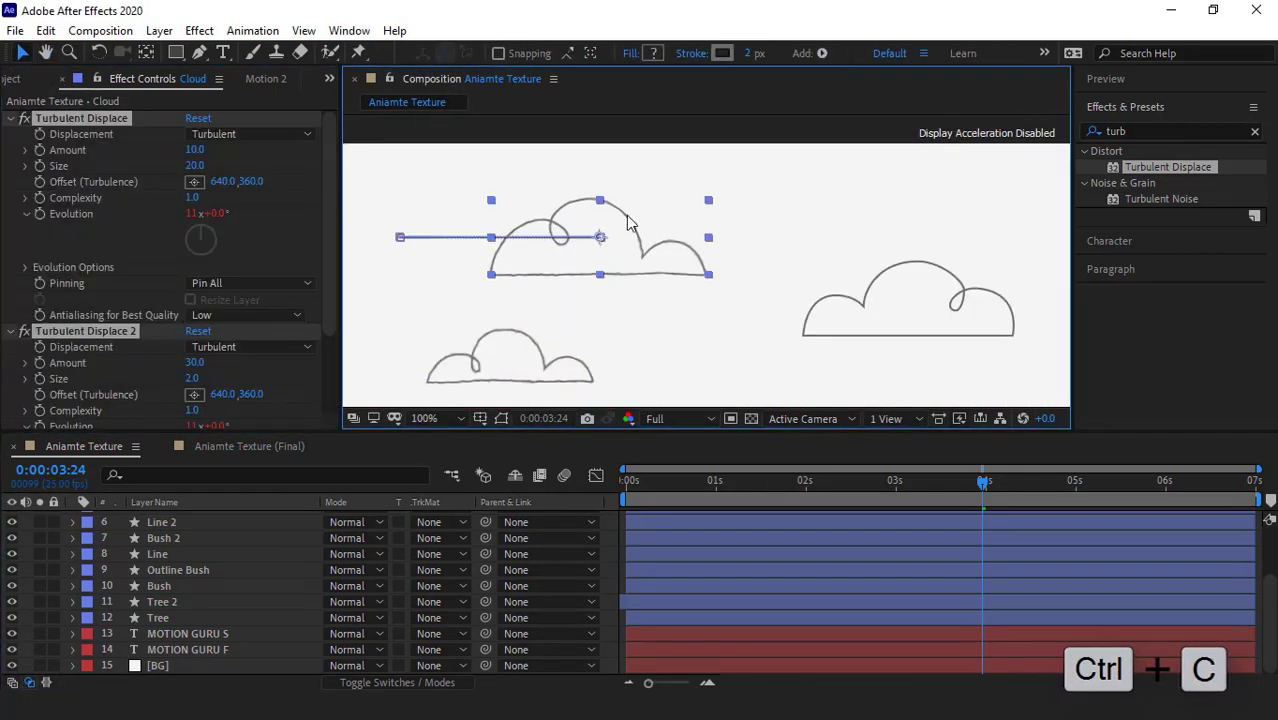
# Step: Paste both Turbulent Displace effects onto Cloud 2, MOTION GURU S and MOTION GURU F
pyautogui.press('ctrl+v')
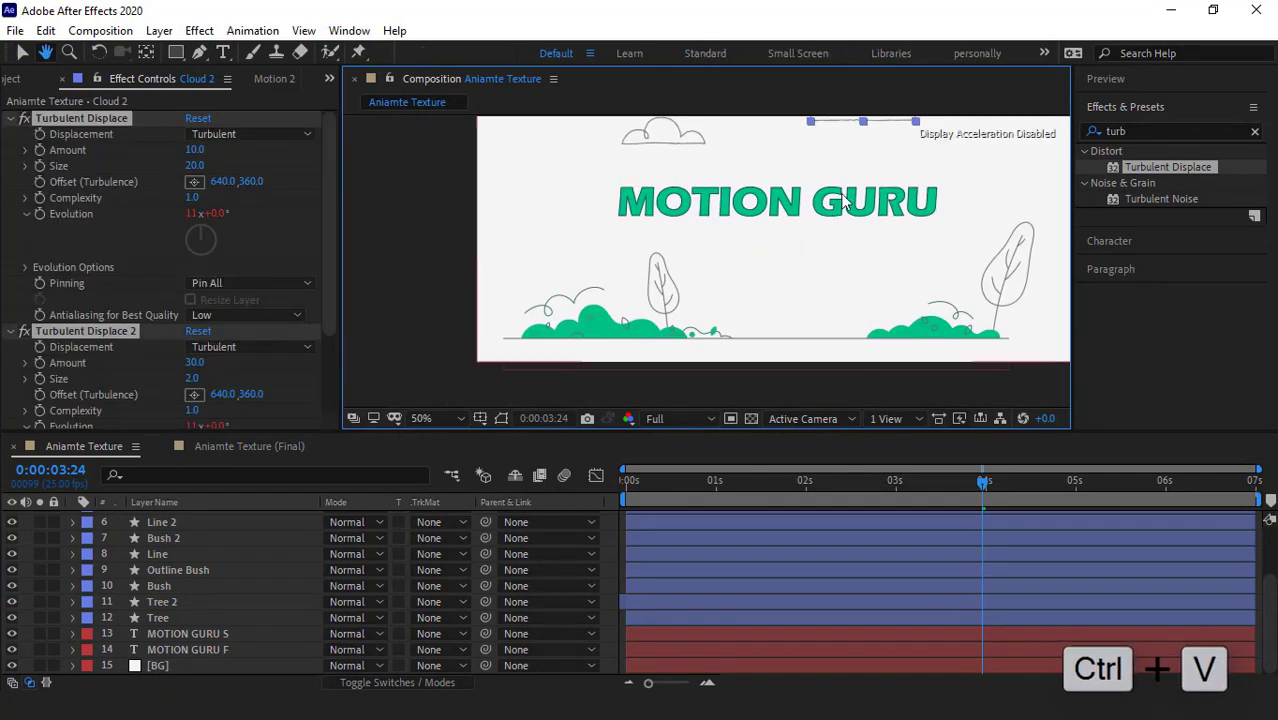
pyautogui.click(183, 633)
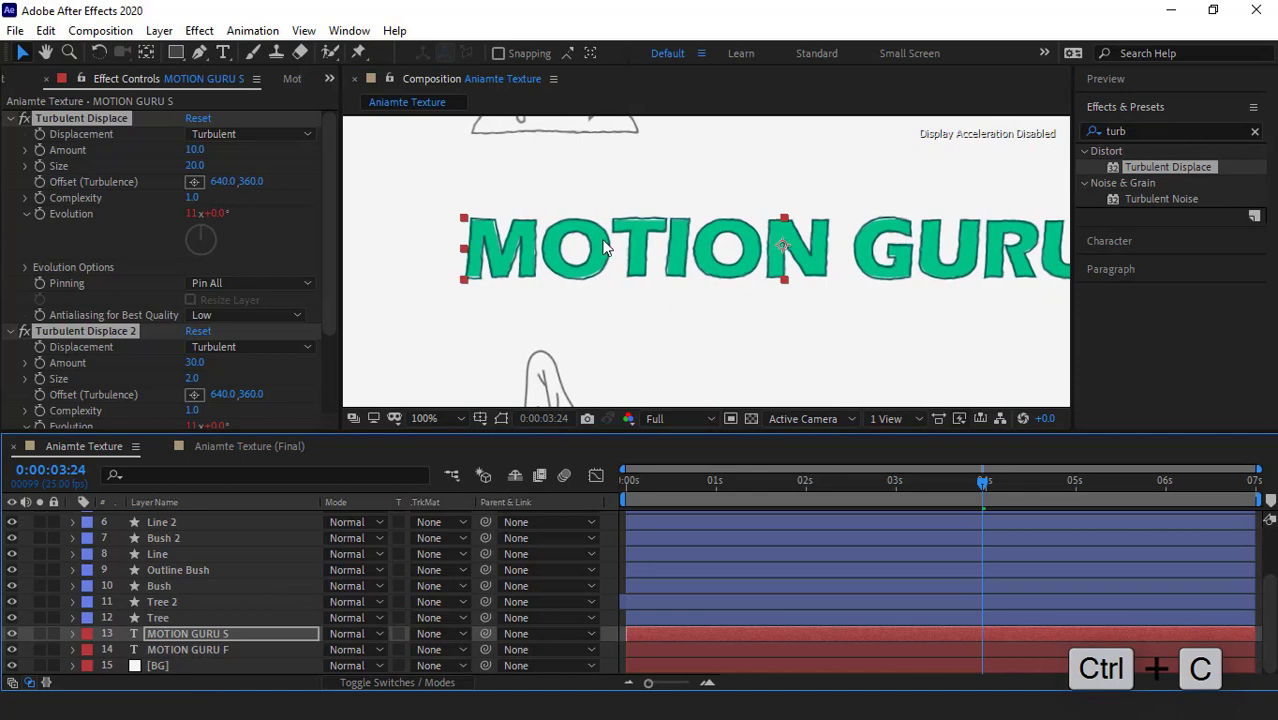
pyautogui.click(175, 644)
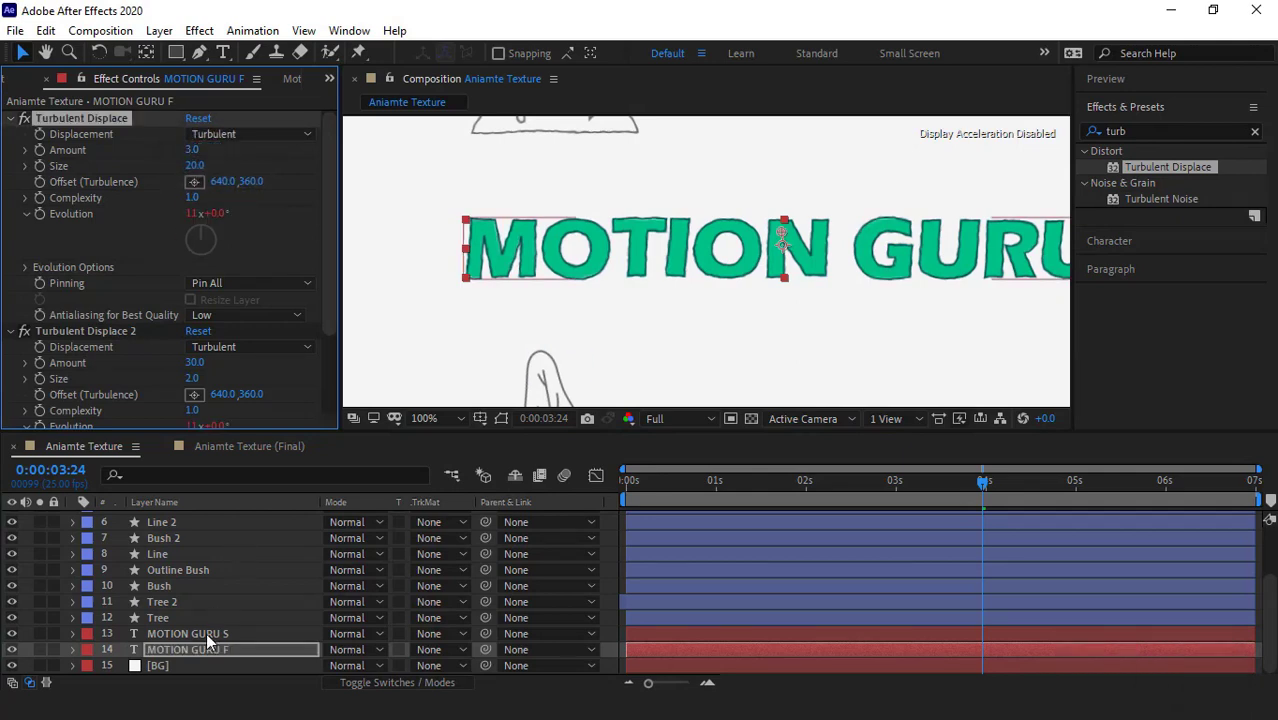
pyautogui.click(180, 633)
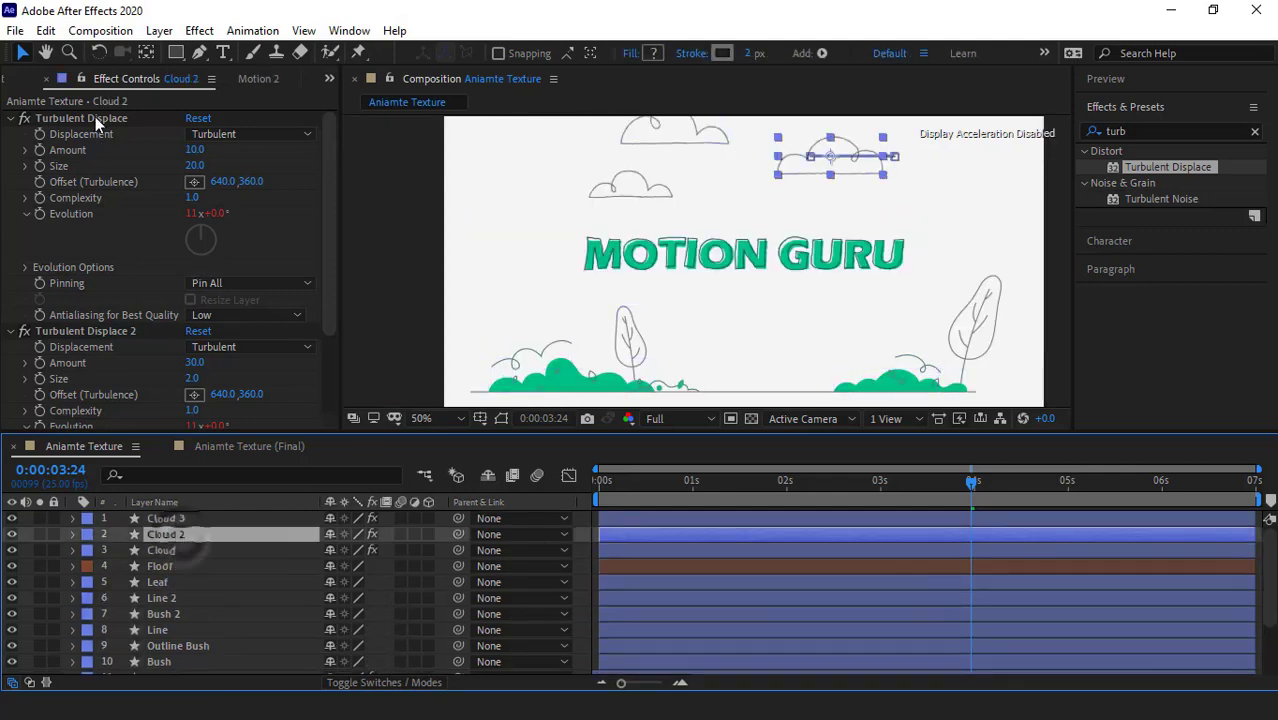
# Step: Paste both Turbulent Displace effects onto the Floor, Leaf, Line, Bush and Tree layers
pyautogui.press('ctrl+c')
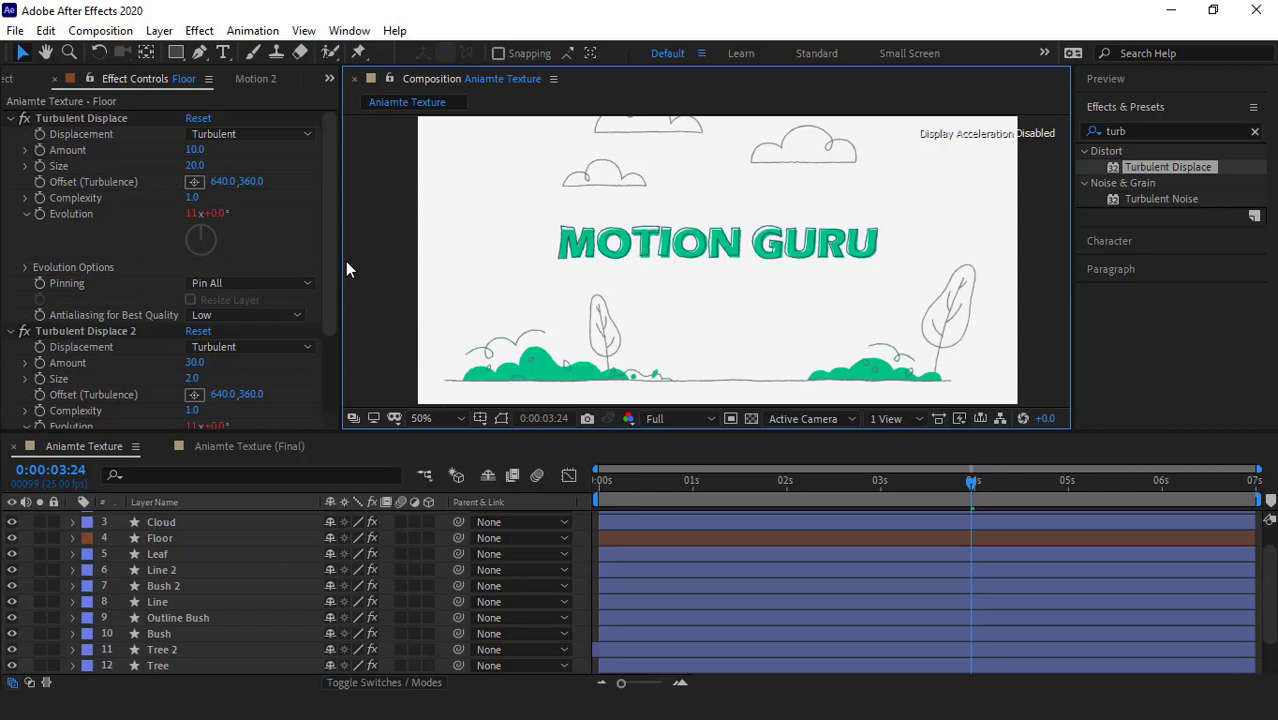
pyautogui.click(29, 78)
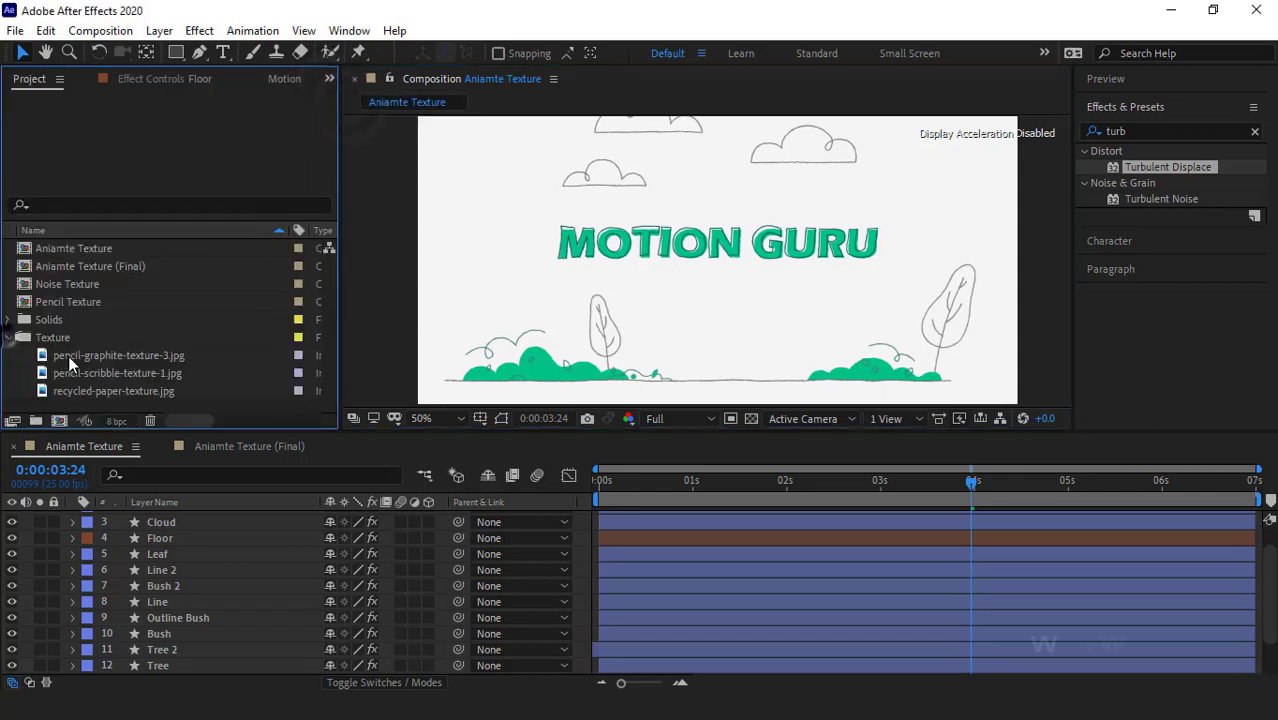
# Step: Select the pencil graphite and pencil scribble textures in the Texture folder
pyautogui.click(119, 373)
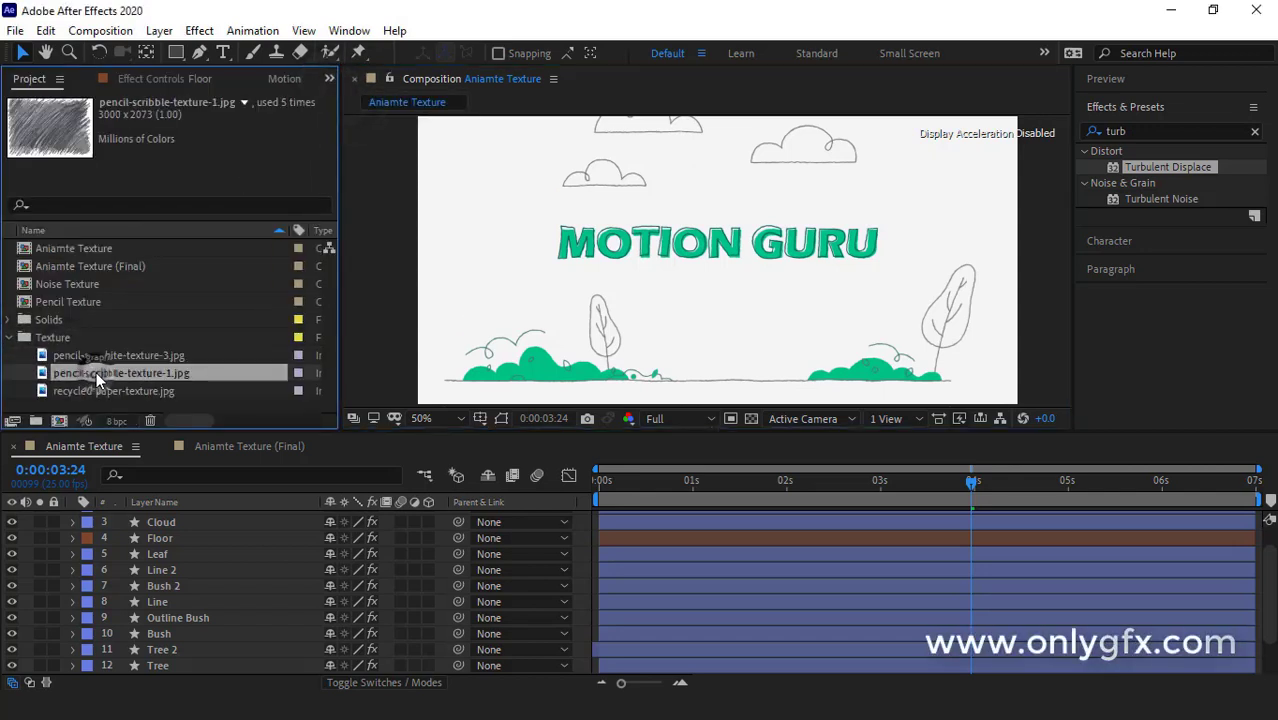
pyautogui.doubleClick(119, 355)
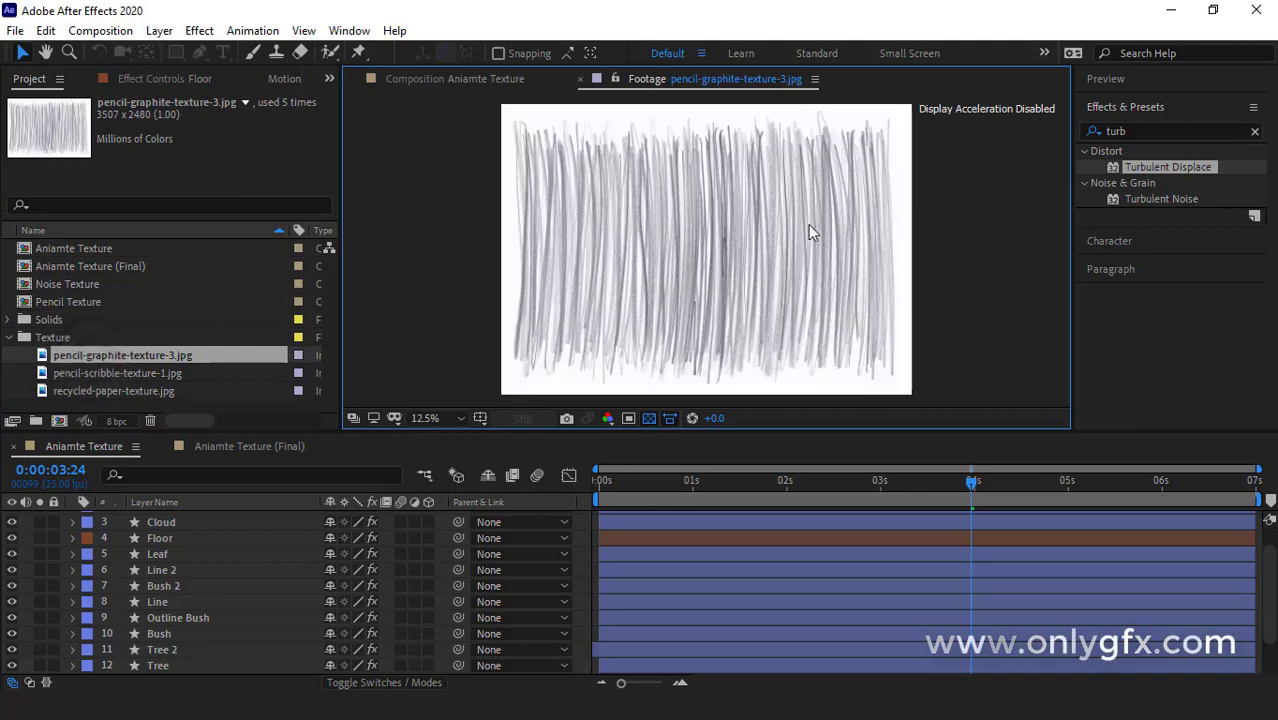
pyautogui.click(120, 373)
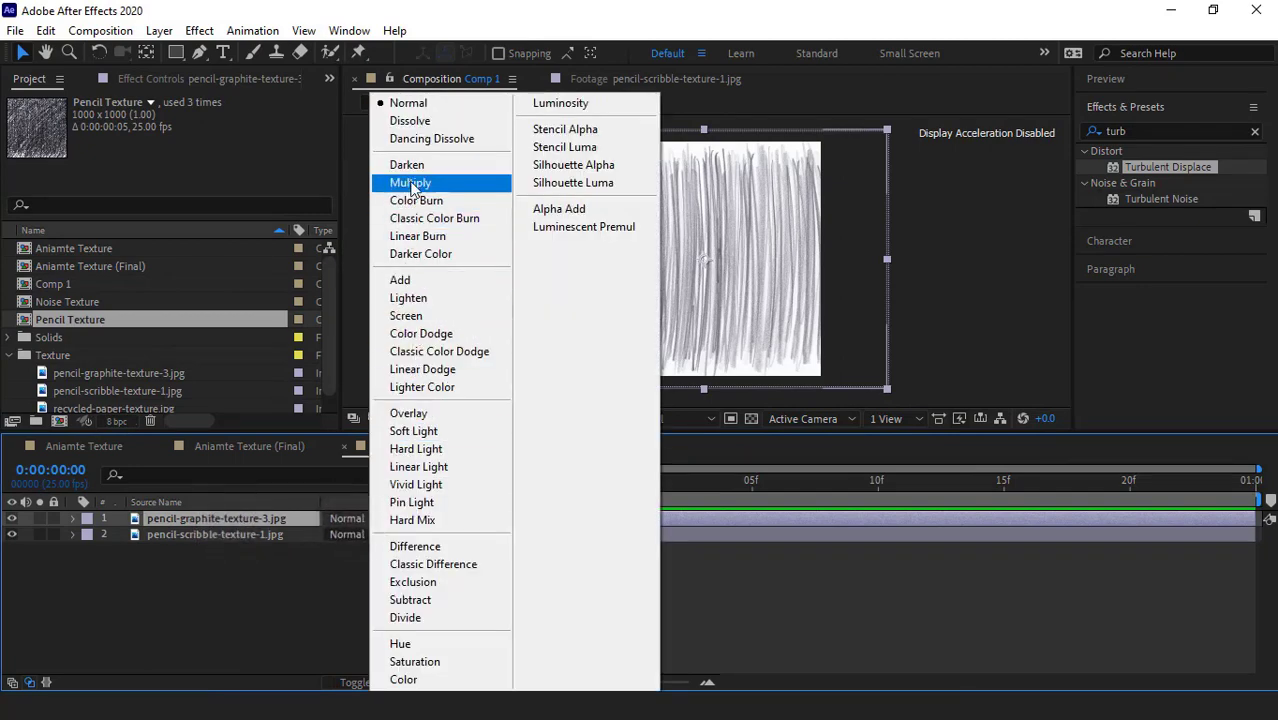
# Step: Set the graphite texture layers to Multiply and trim Comp 1 to 5 frames
pyautogui.click(410, 182)
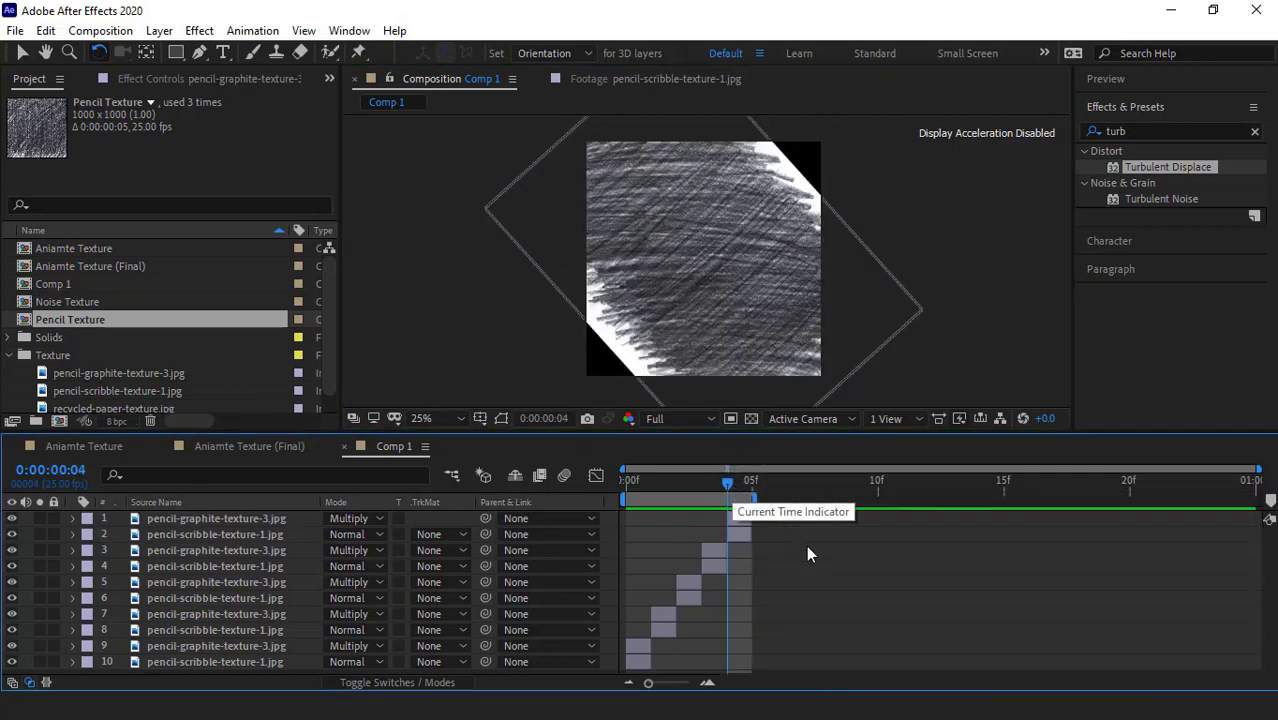
pyautogui.rightClick(810, 554)
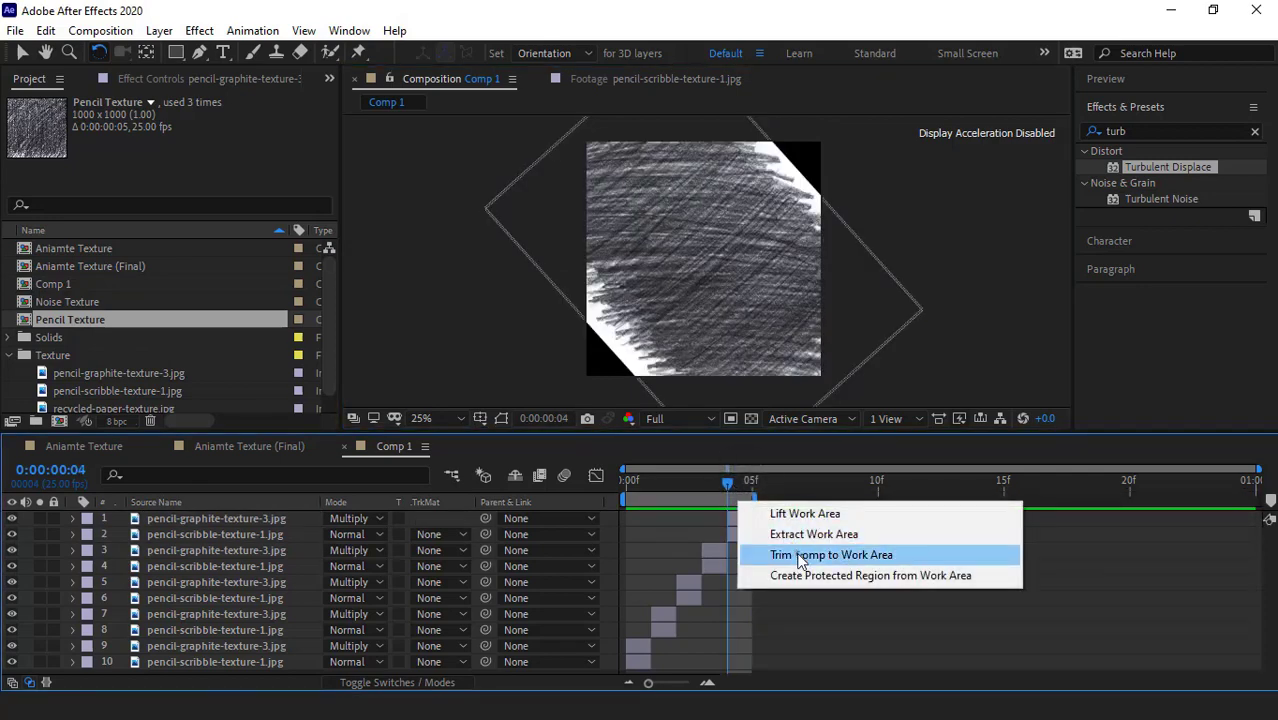
pyautogui.click(833, 554)
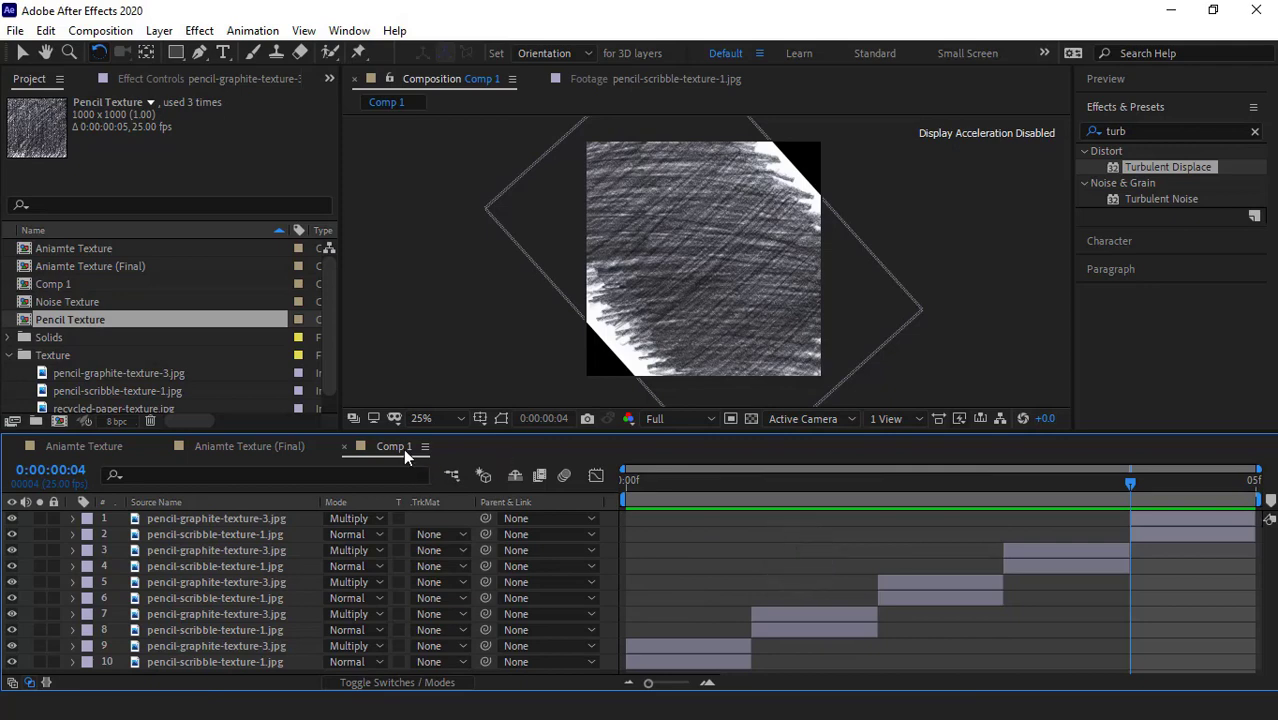
pyautogui.press('ctrl+k')
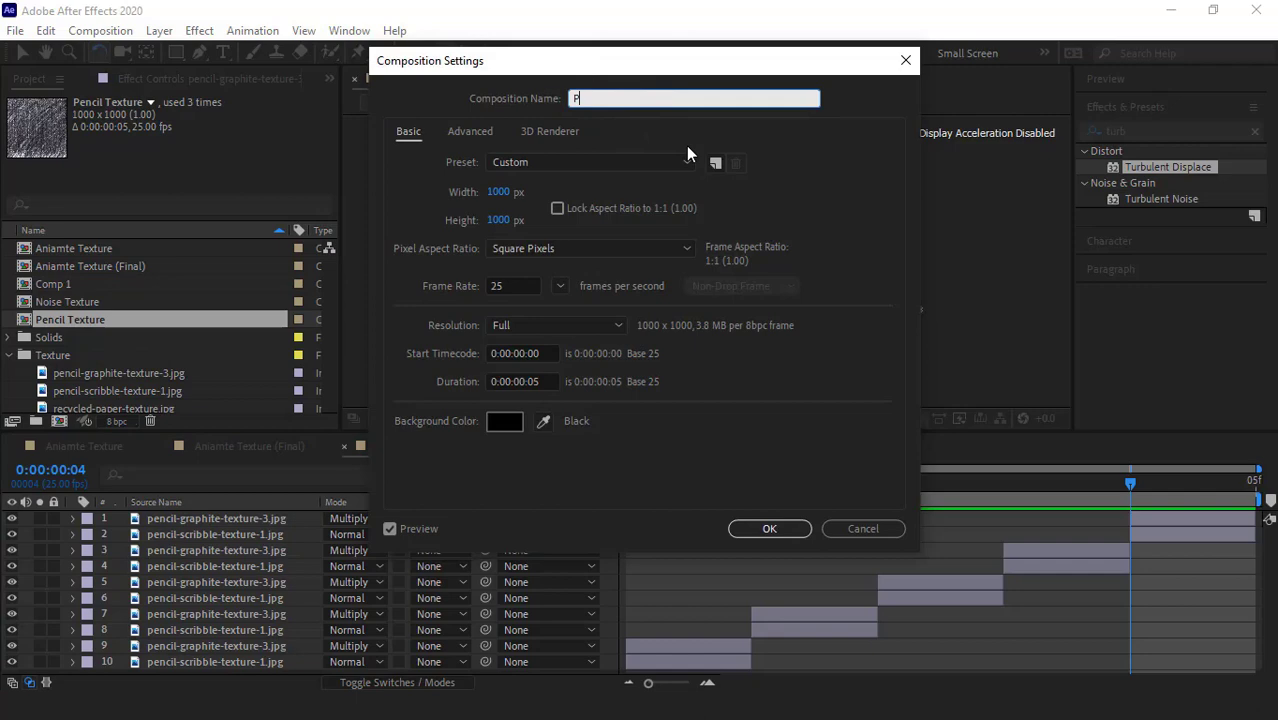
# Step: Rename the texture composition to 'Pencil' and confirm
pyautogui.write('Pencil')
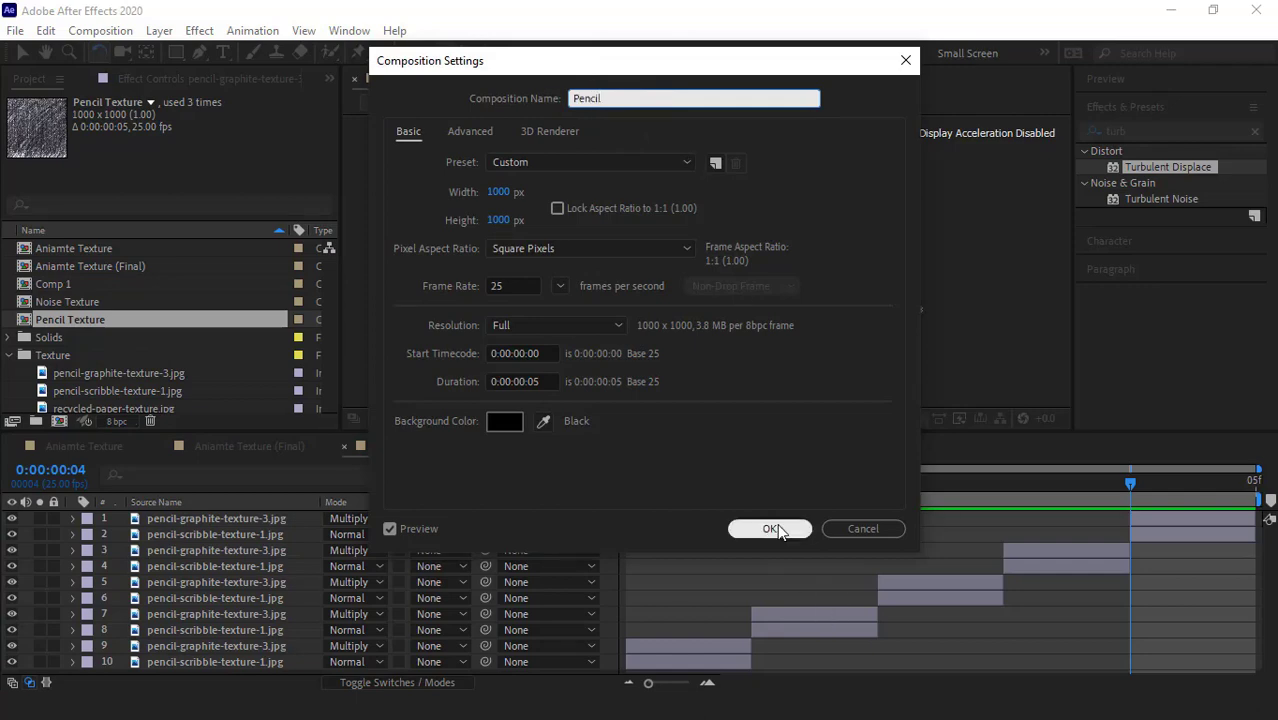
pyautogui.click(768, 529)
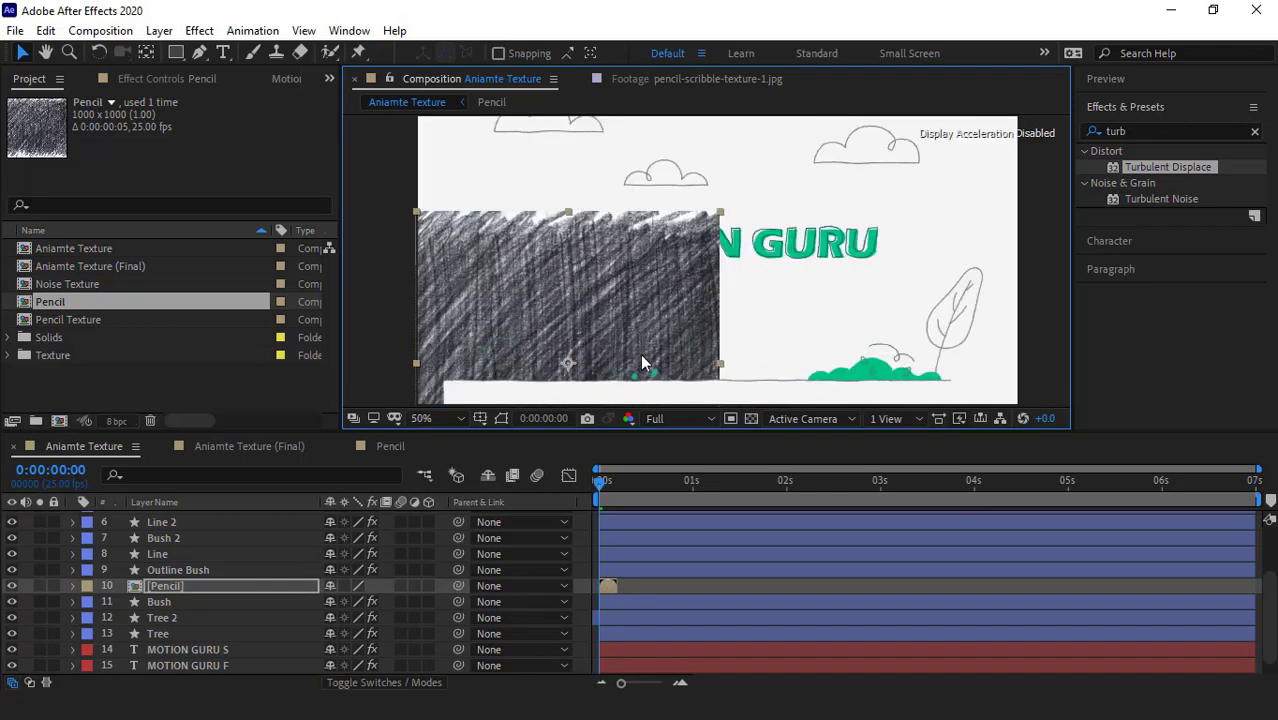
# Step: Set Bush's TrkMat to Luma Inverted Matte using the Pencil layer
pyautogui.click(430, 601)
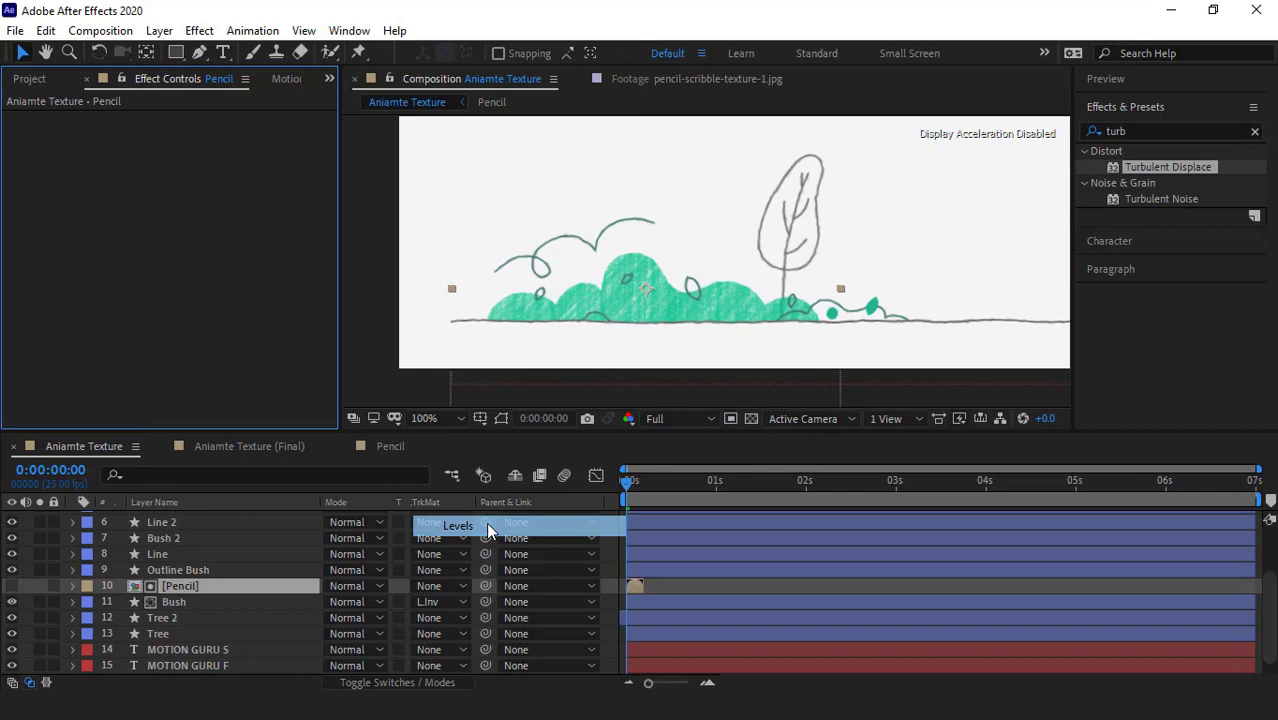
# Step: Apply Levels to Pencil (Input Black 35, White 162, Gamma 1.23) and enable Time Remapping
pyautogui.click(458, 525)
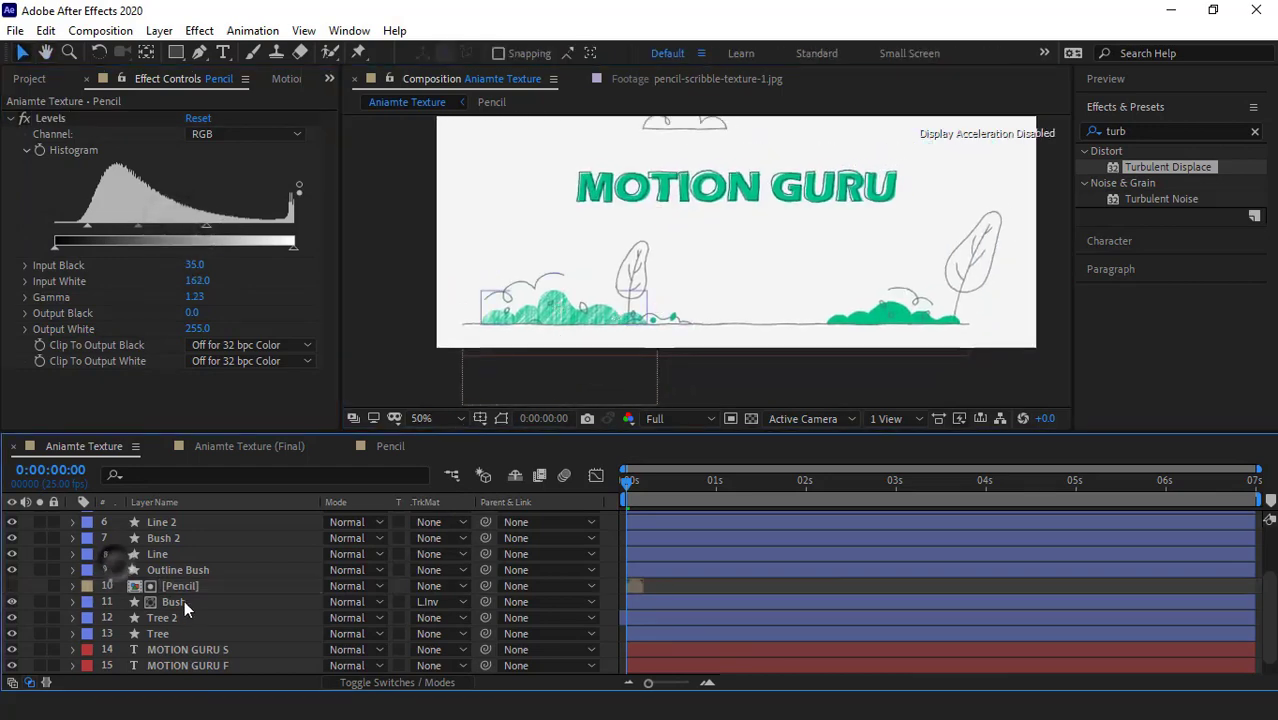
pyautogui.click(172, 601)
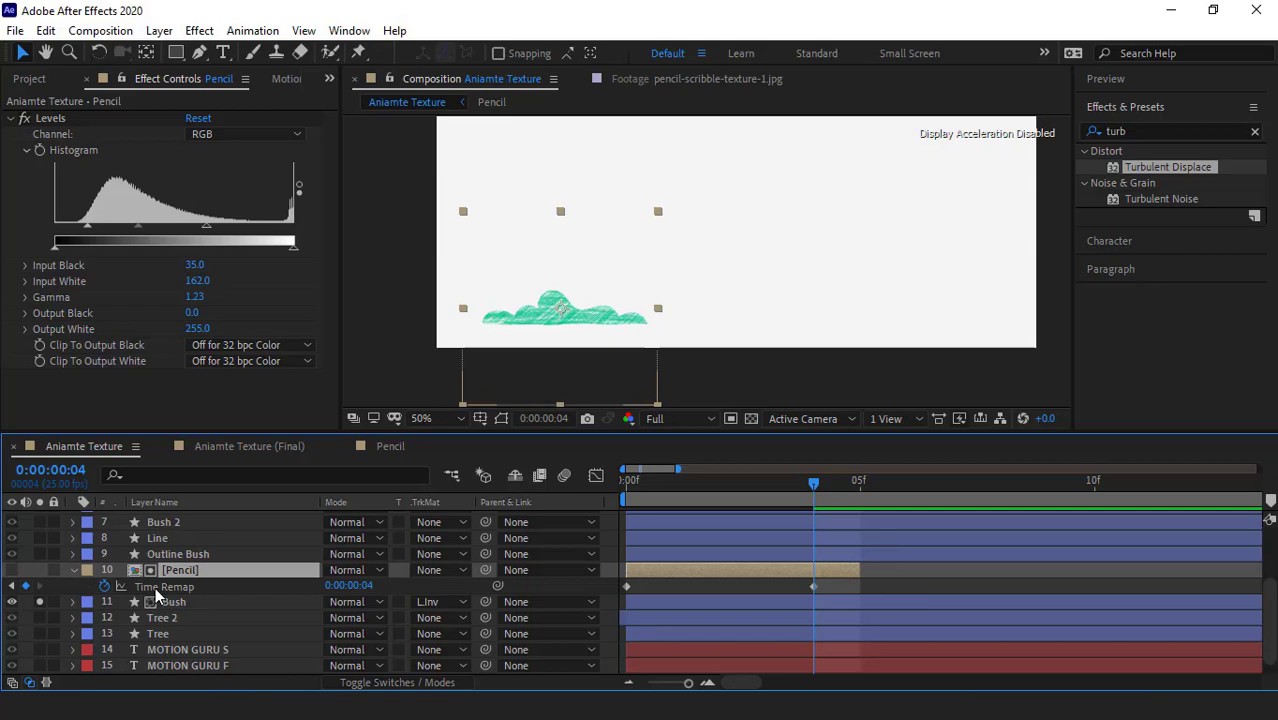
# Step: Add a loopOut() expression to Pencil's Time Remap so the texture loops
pyautogui.click(397, 602)
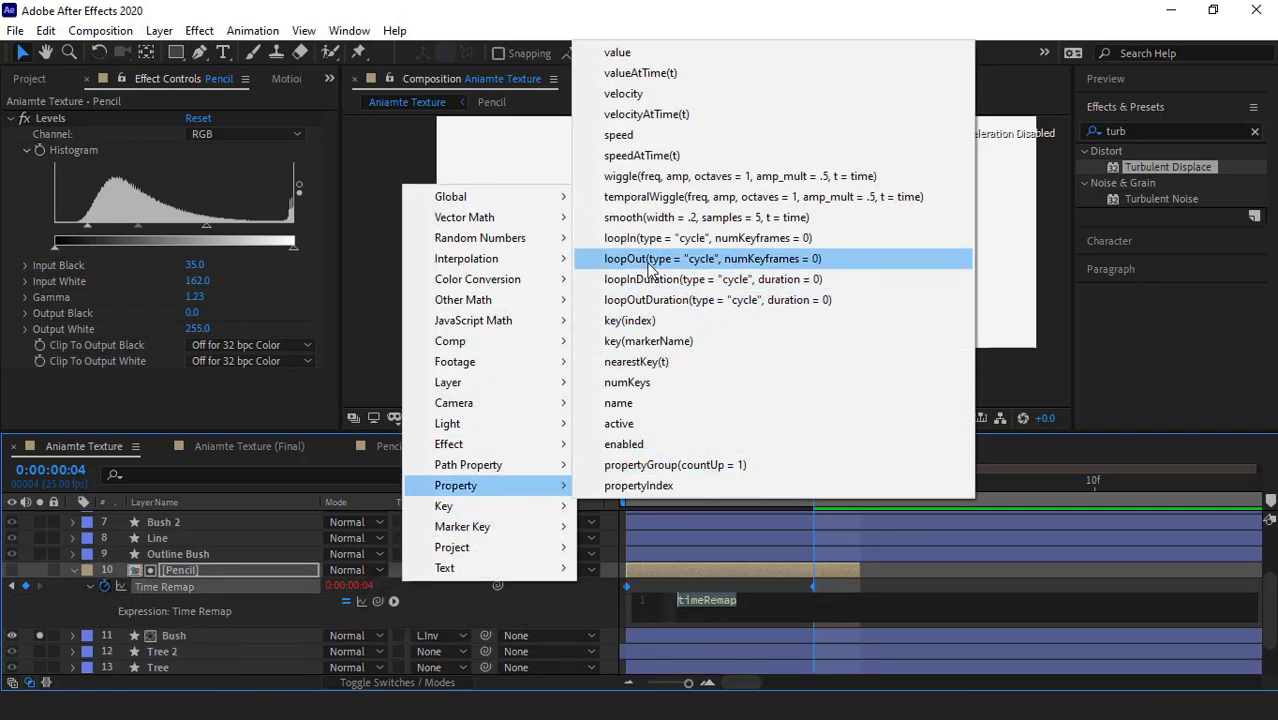
pyautogui.click(680, 258)
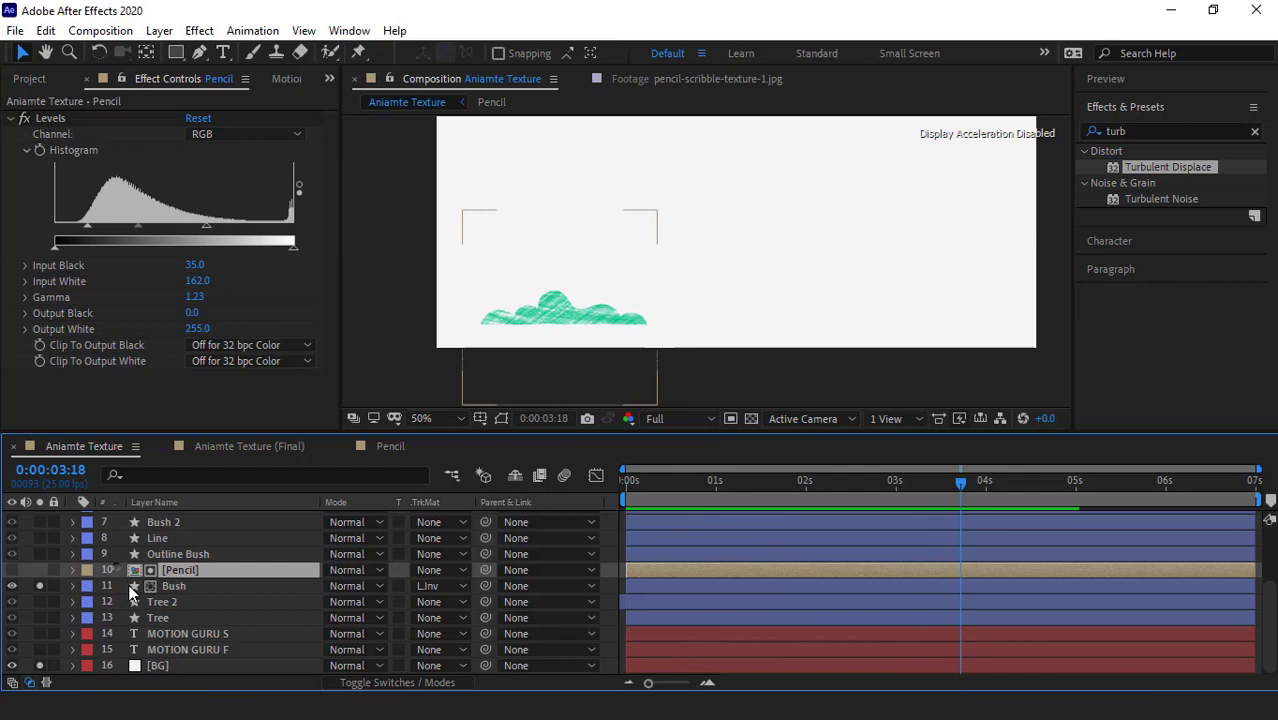
pyautogui.click(12, 604)
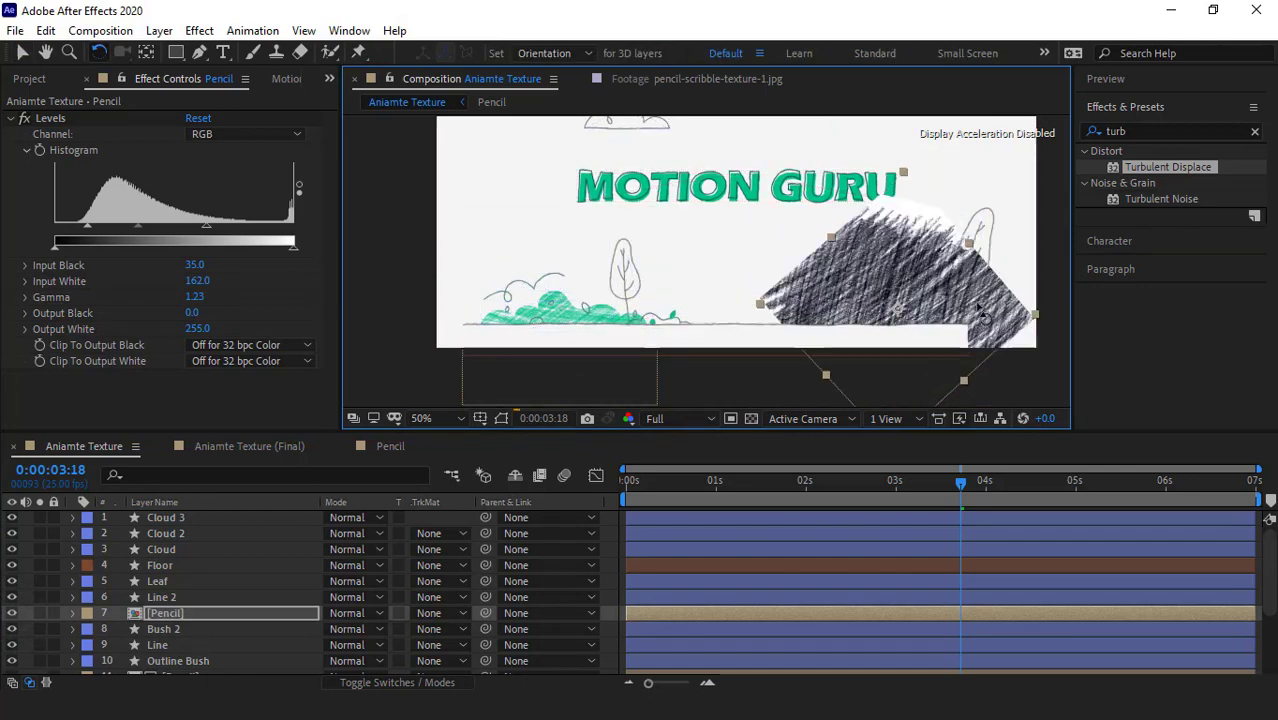
# Step: Select the Bush 2 layer so the Pencil copy sits above it
pyautogui.click(166, 628)
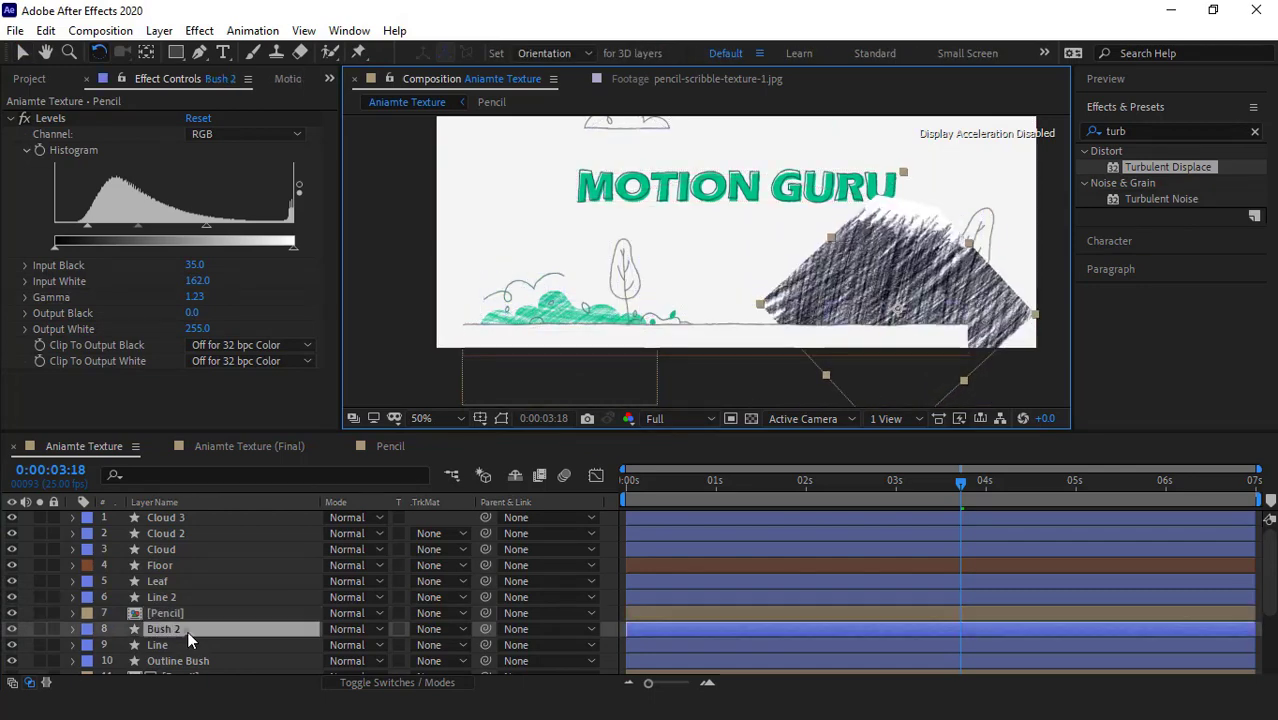
# Step: Set Bush 2 to Luma Inverted, then put a Pencil copy above MOTION GURU F as its matte
pyautogui.click(170, 628)
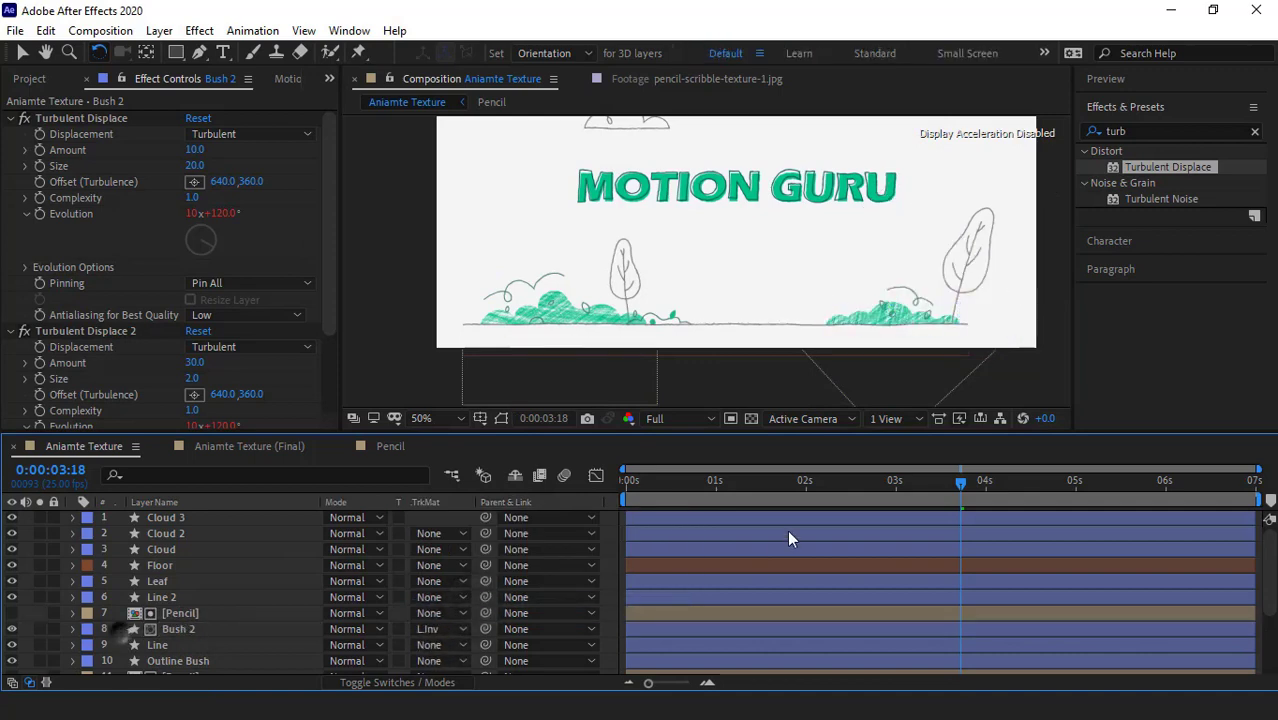
pyautogui.click(180, 613)
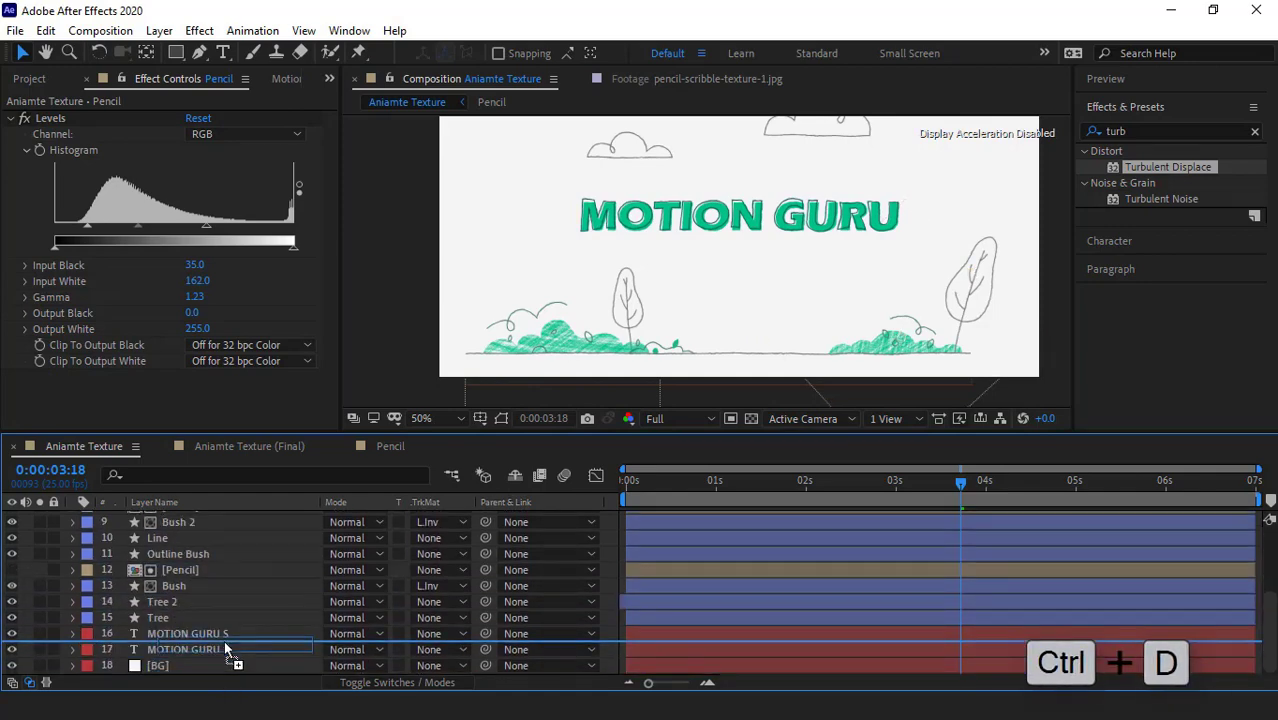
pyautogui.press('ctrl+d')
pyautogui.write(' F')
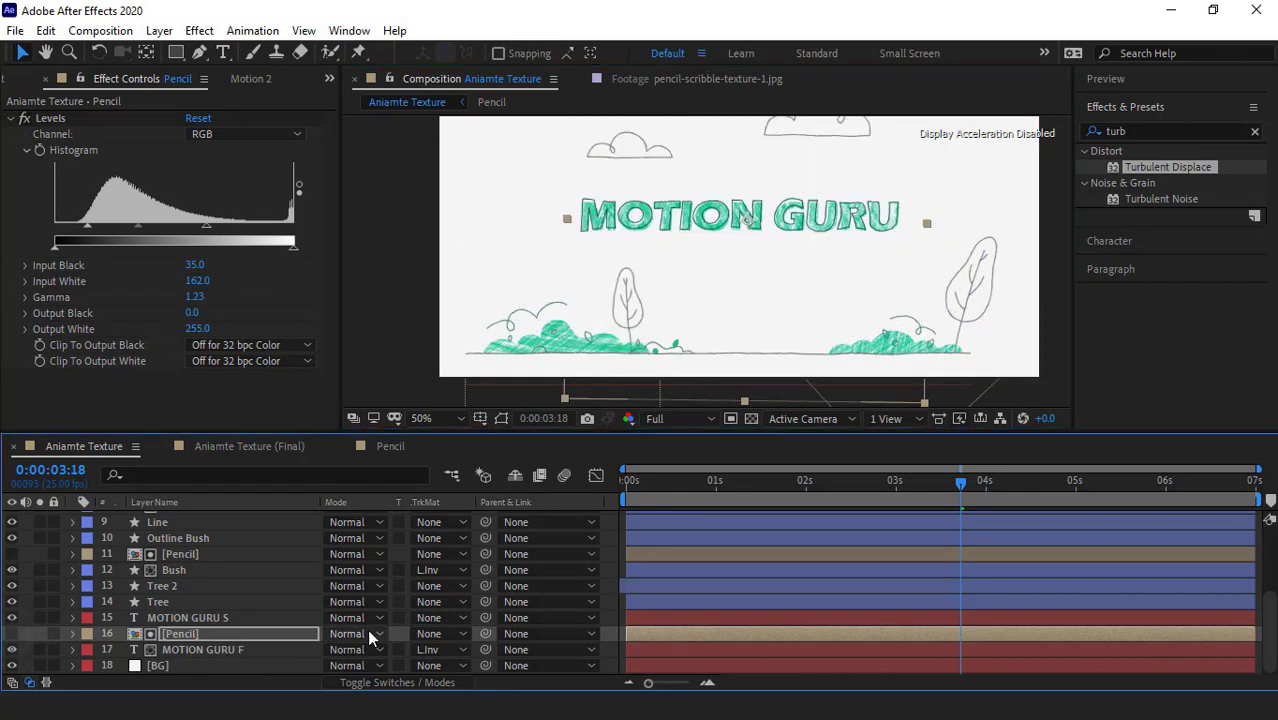
pyautogui.moveTo(87, 240); pyautogui.dragTo(135, 240)
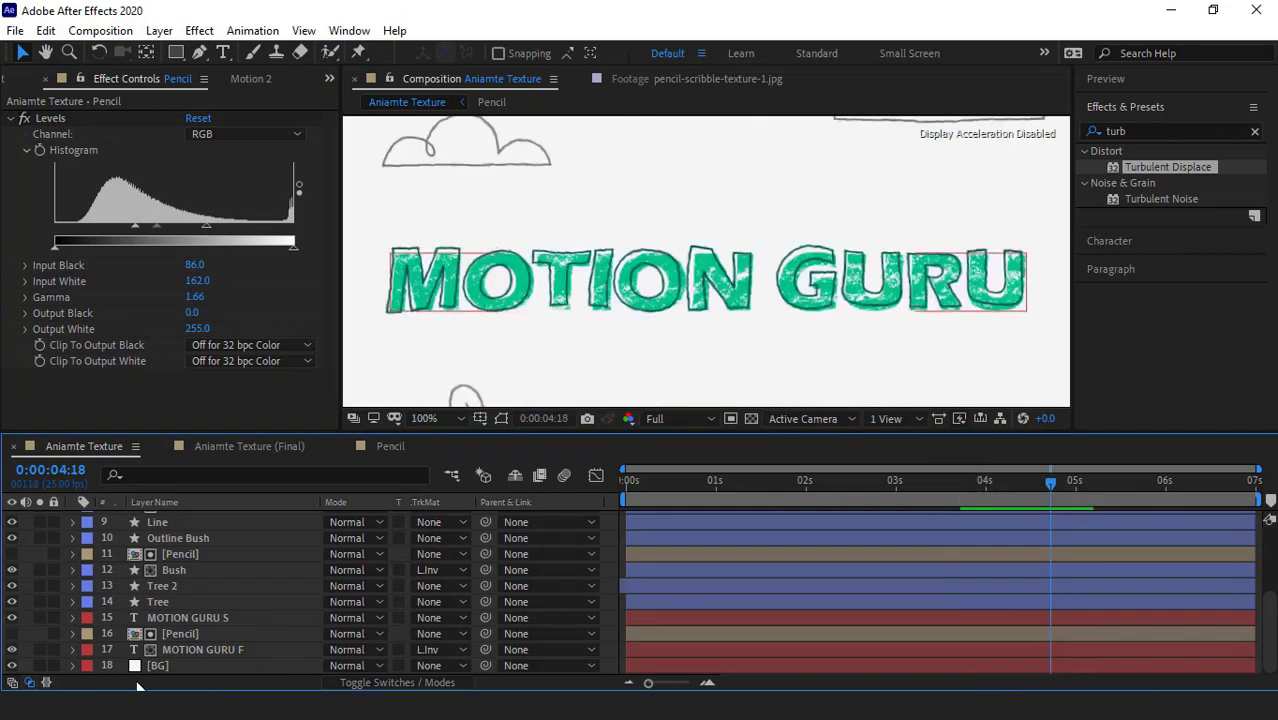
pyautogui.click(185, 617)
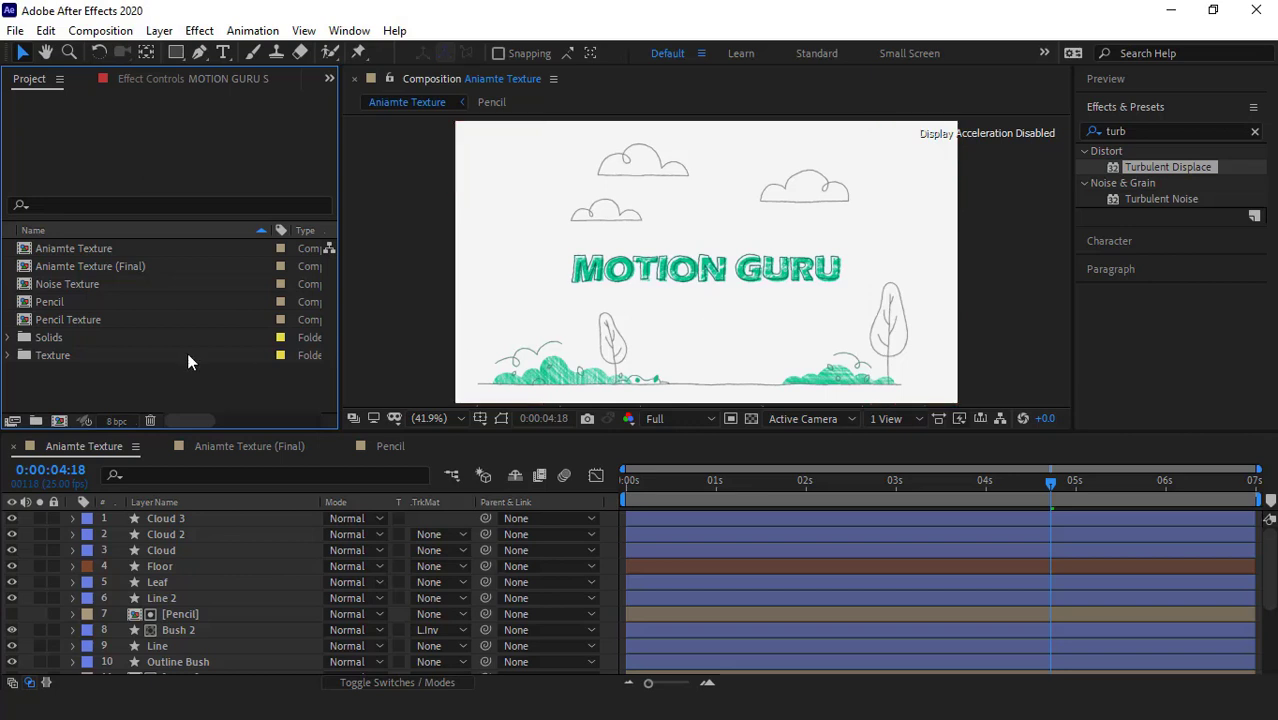
# Step: Open recycled-paper-texture.jpg and create a new composition named 'paper' for it
pyautogui.doubleClick(117, 390)
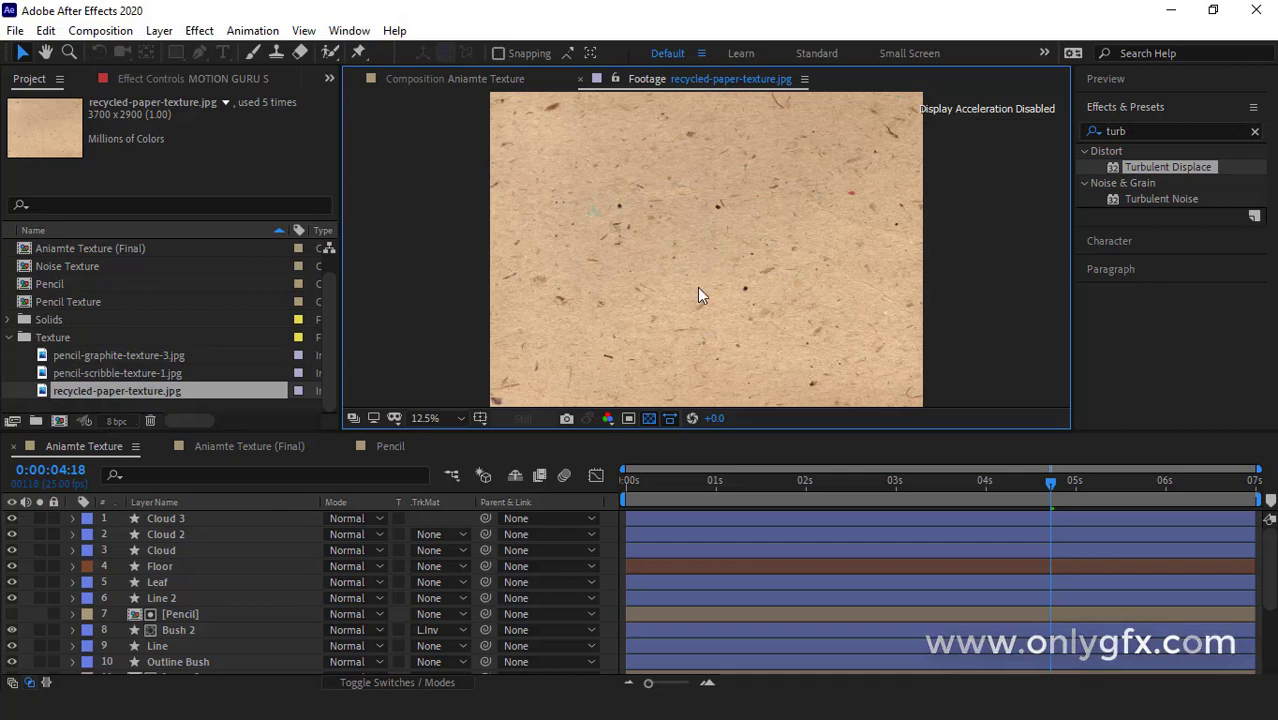
pyautogui.moveTo(755, 328)
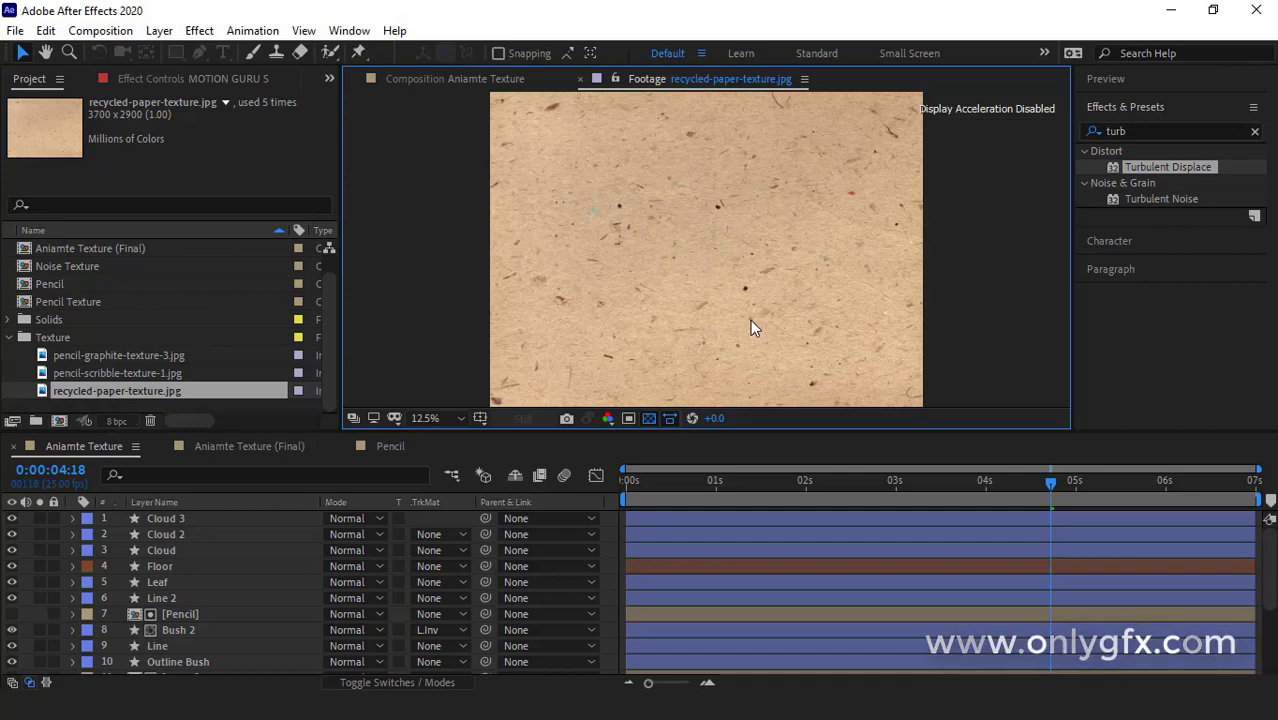
pyautogui.click(452, 78)
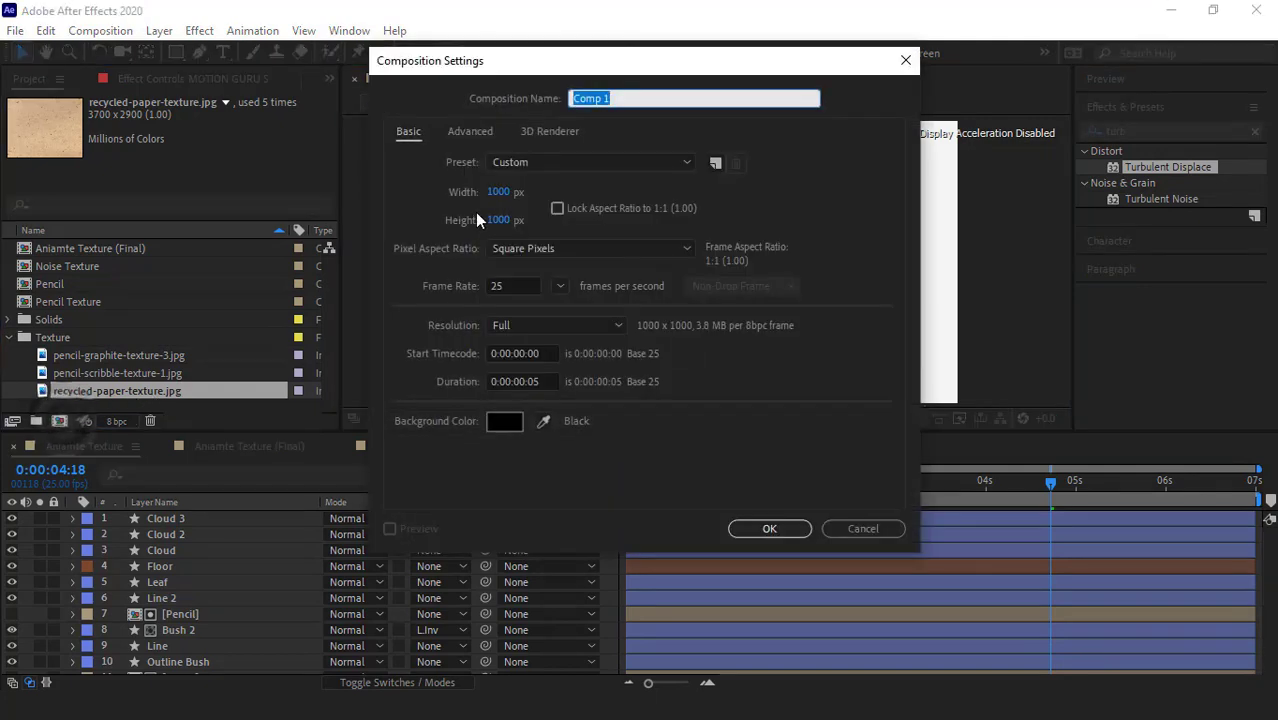
pyautogui.write('paper')
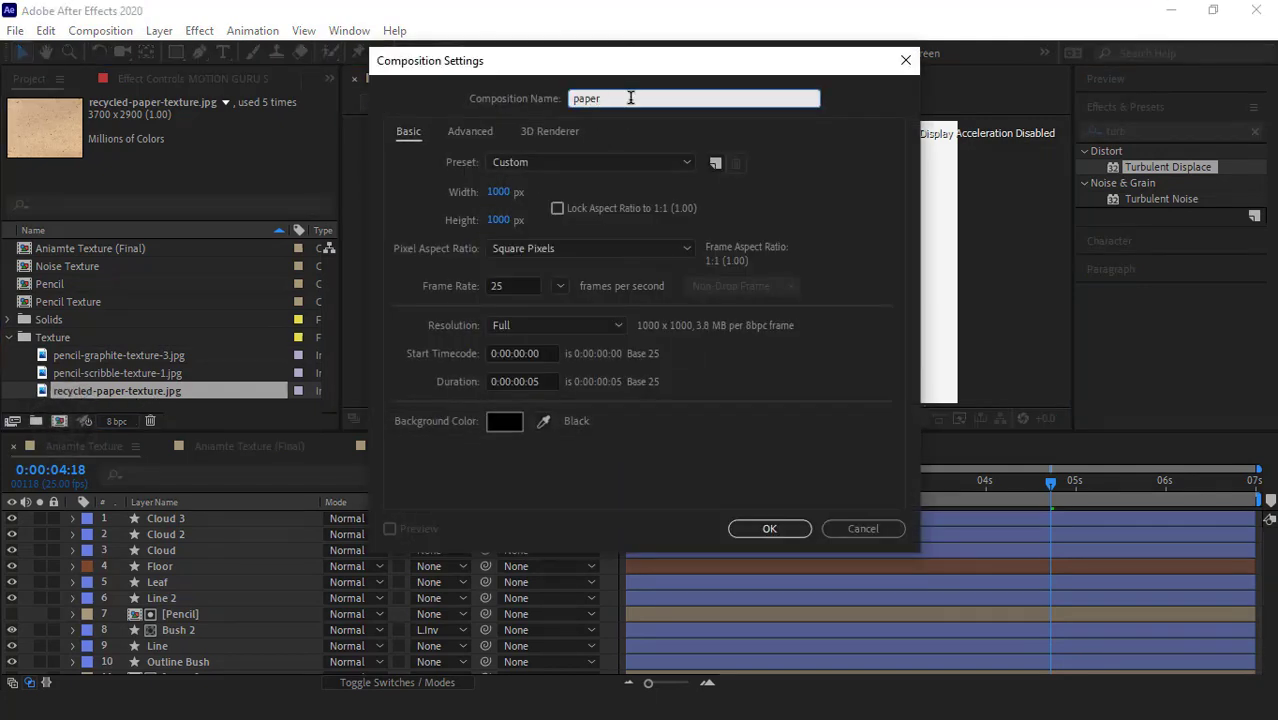
pyautogui.click(769, 528)
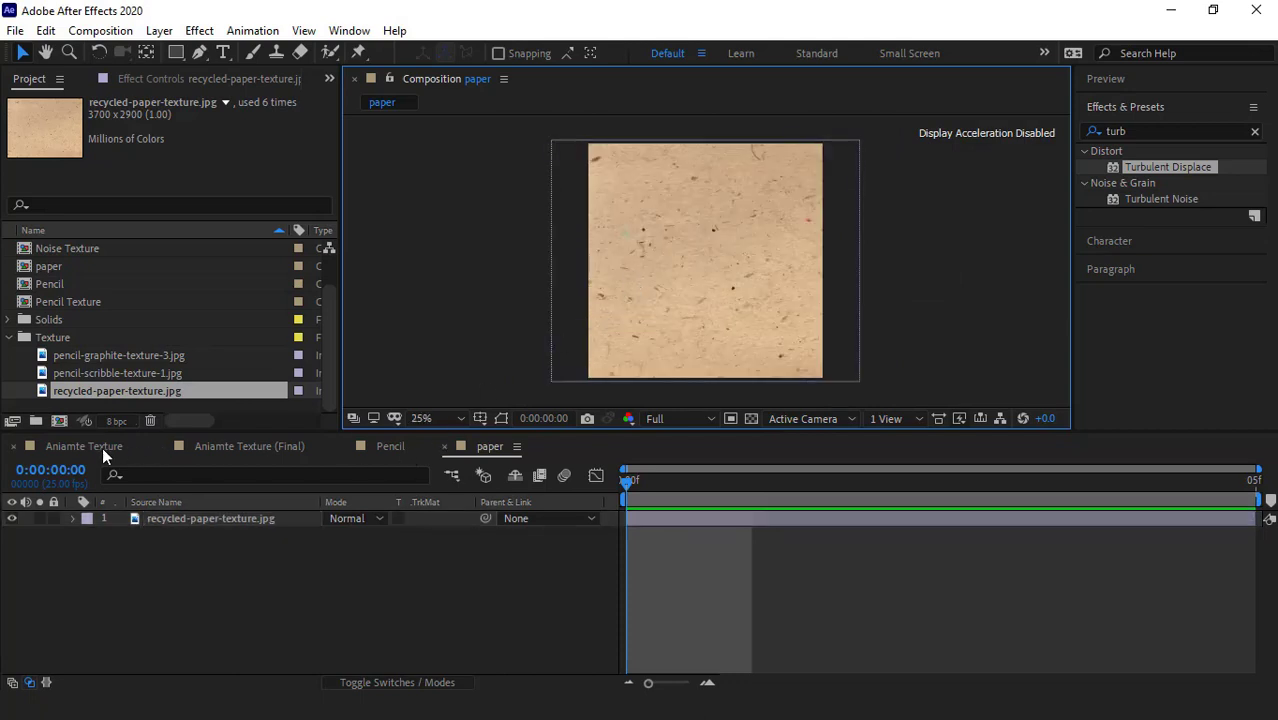
# Step: Place the paper comp at the top of Aniamte Texture's layers and scrub back to the first frames
pyautogui.click(84, 446)
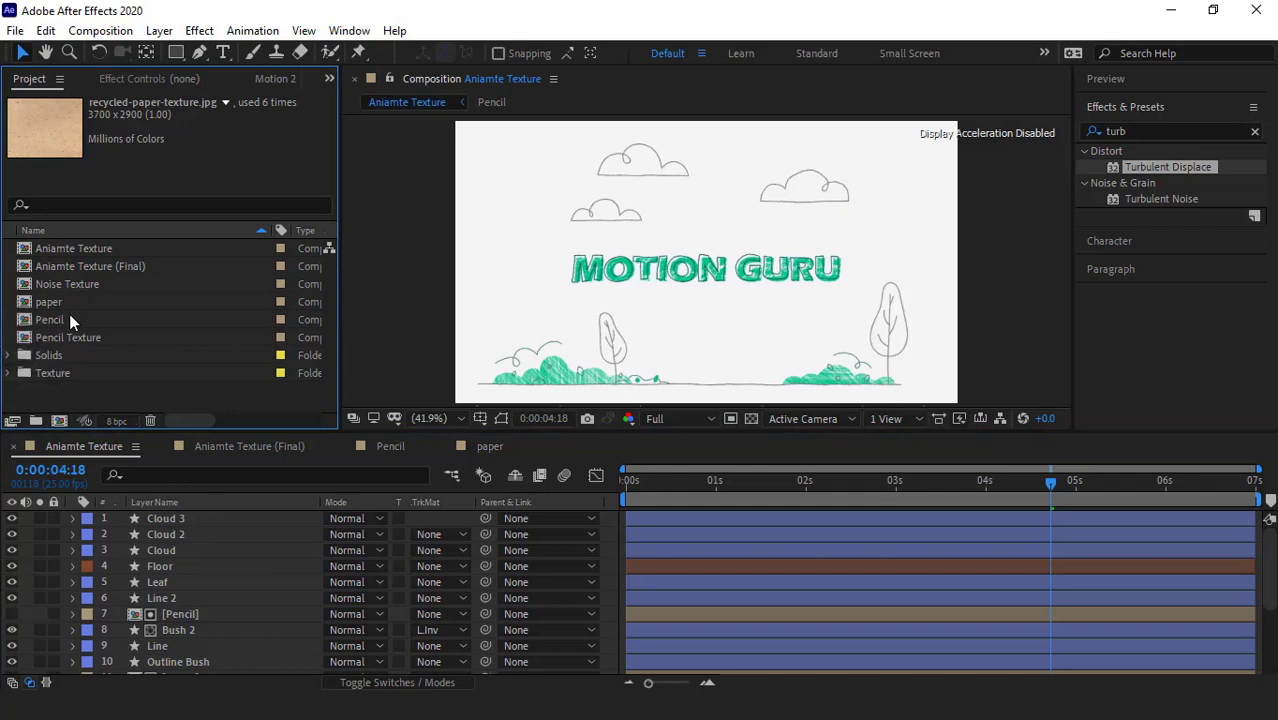
pyautogui.click(48, 301)
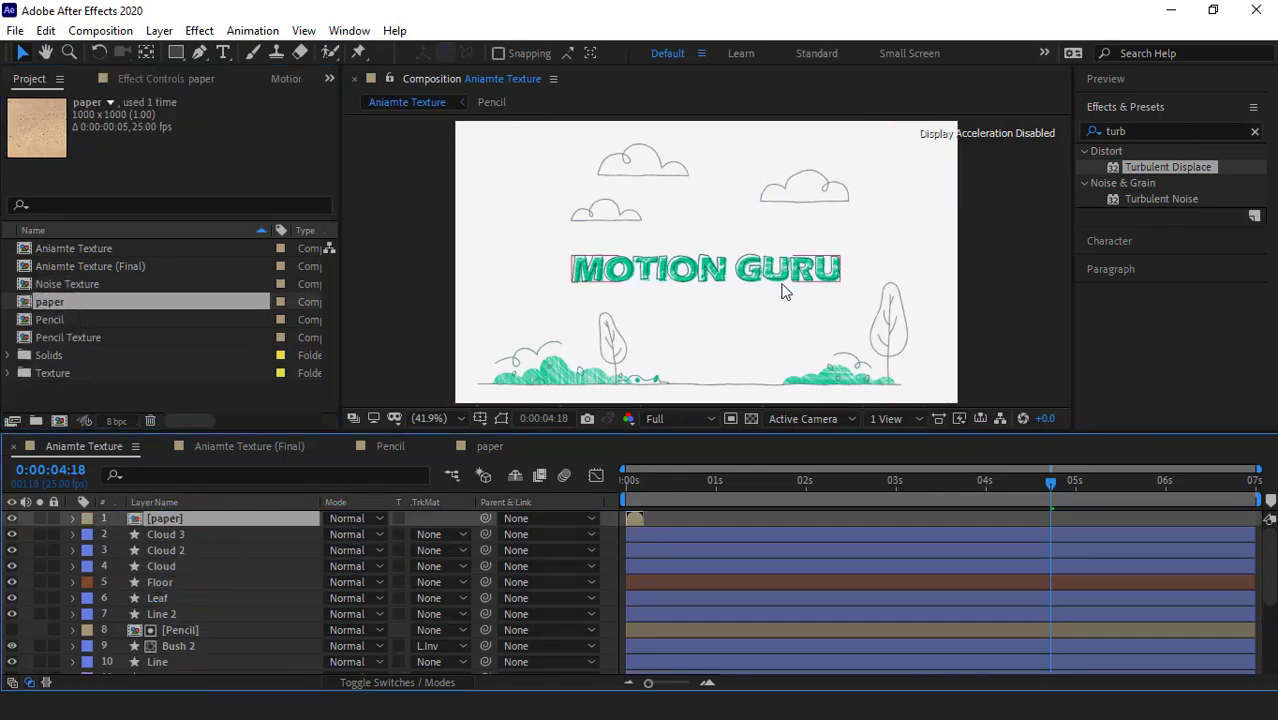
pyautogui.moveTo(1050, 480); pyautogui.dragTo(630, 490)
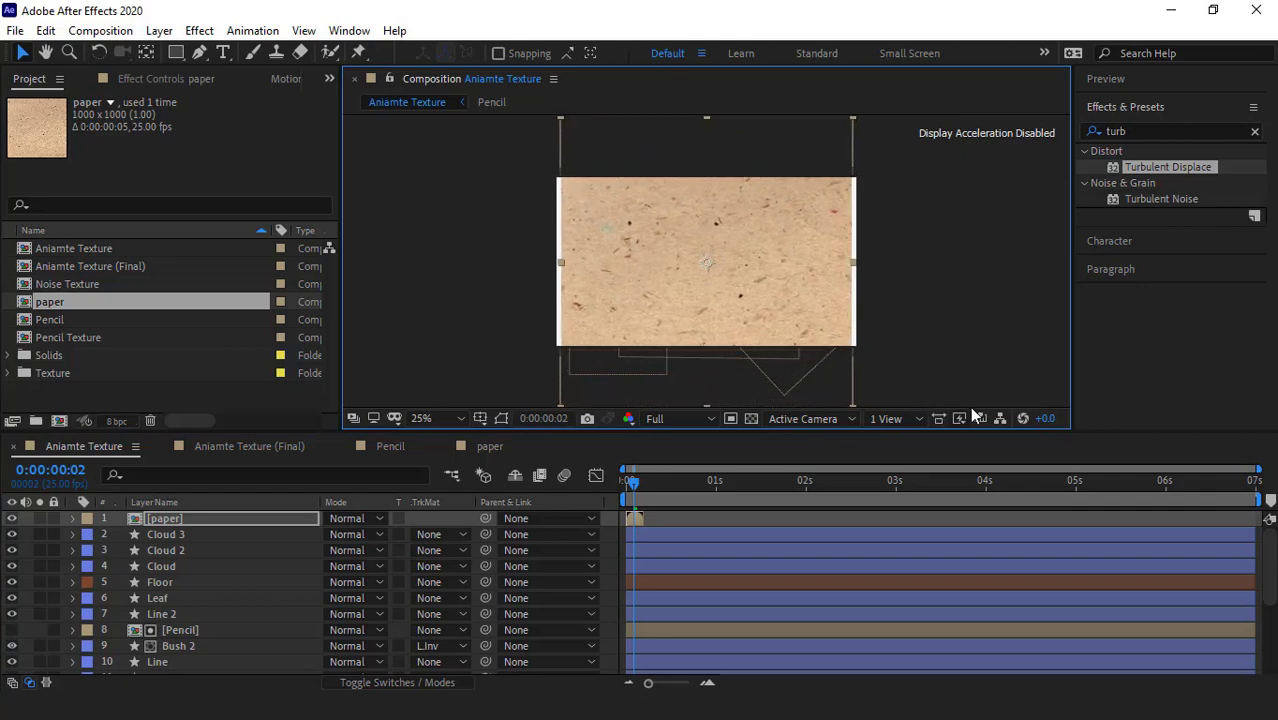
pyautogui.click(164, 518)
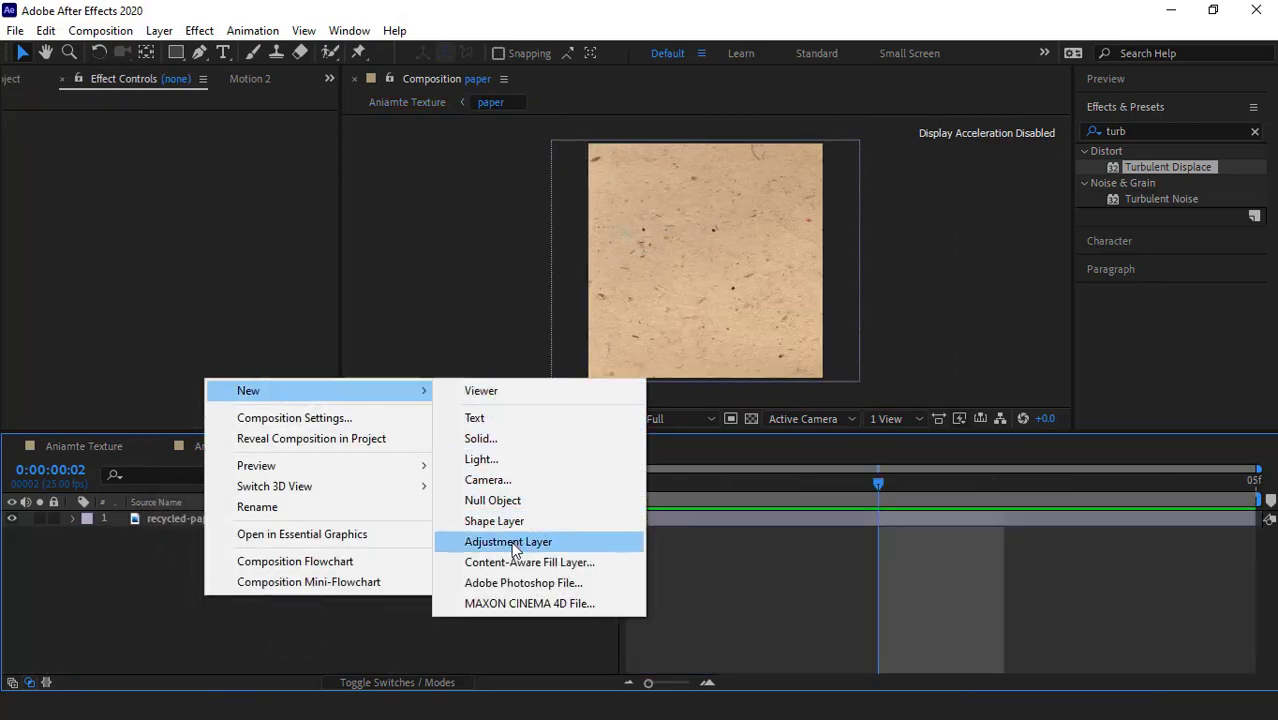
# Step: Add an adjustment layer with Tint and Levels, boosting contrast so stains turn dark on white
pyautogui.click(507, 541)
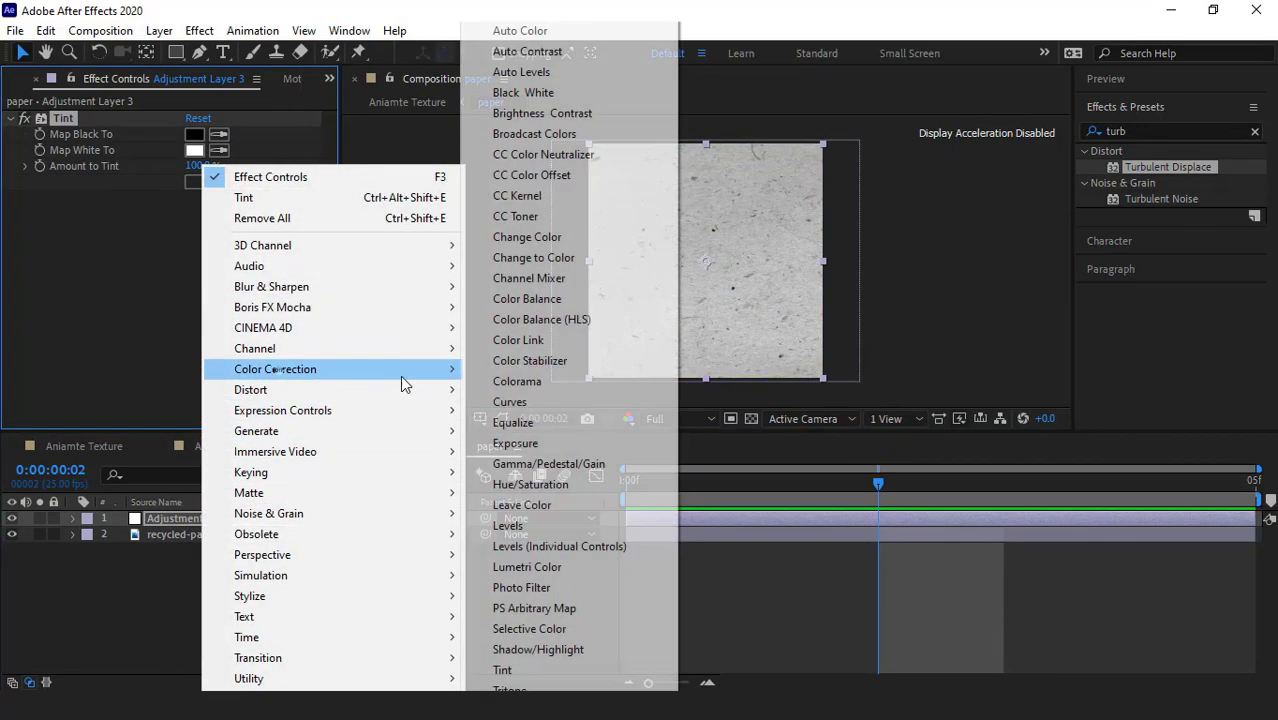
pyautogui.click(507, 525)
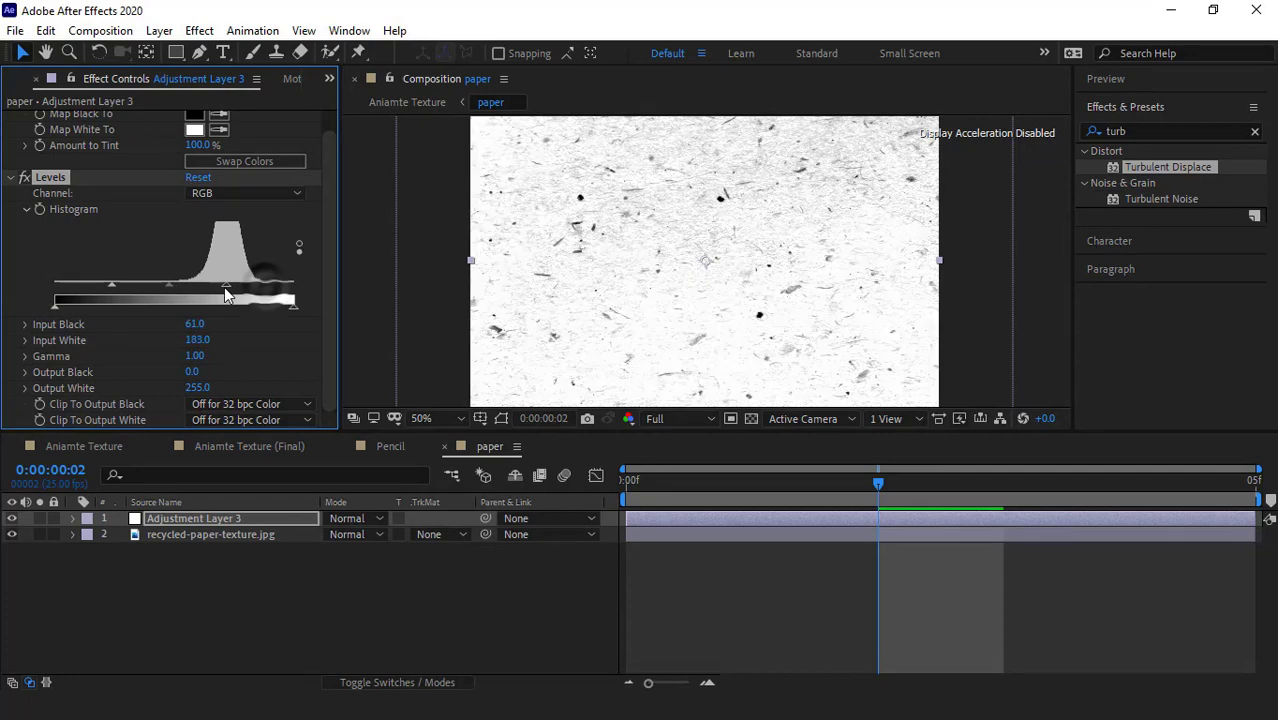
pyautogui.moveTo(225, 290); pyautogui.dragTo(192, 290)
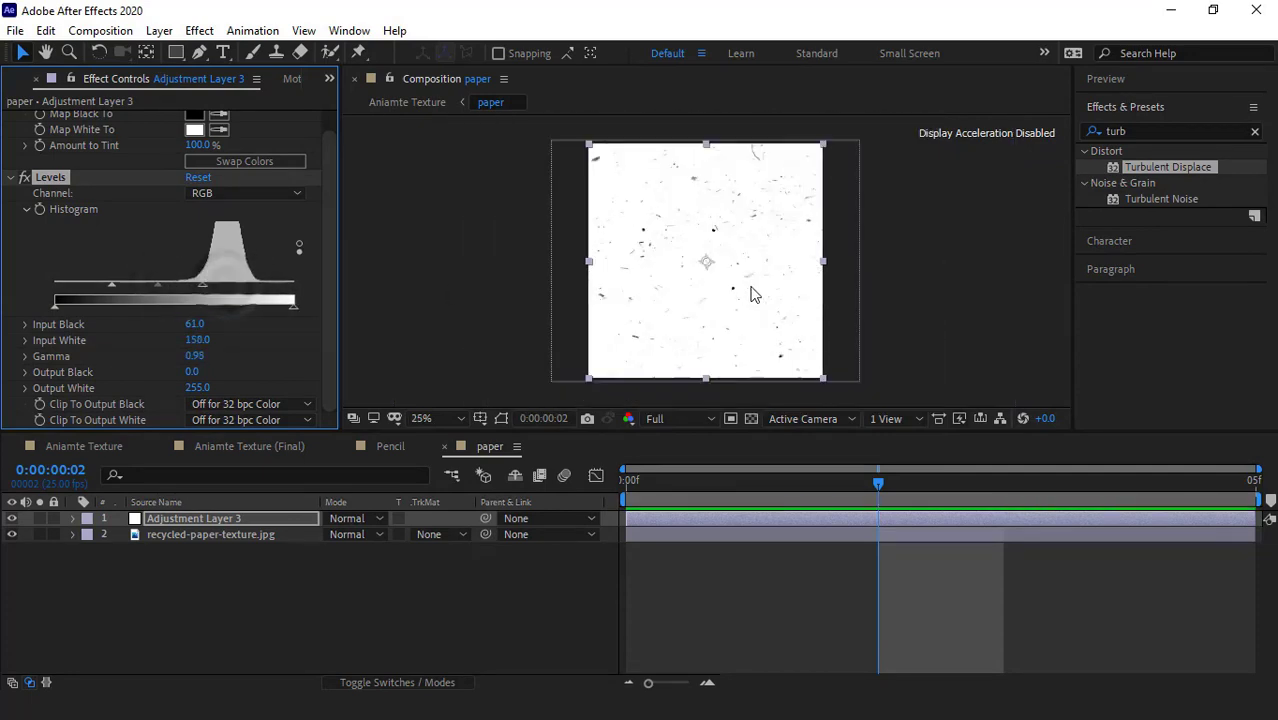
pyautogui.click(84, 446)
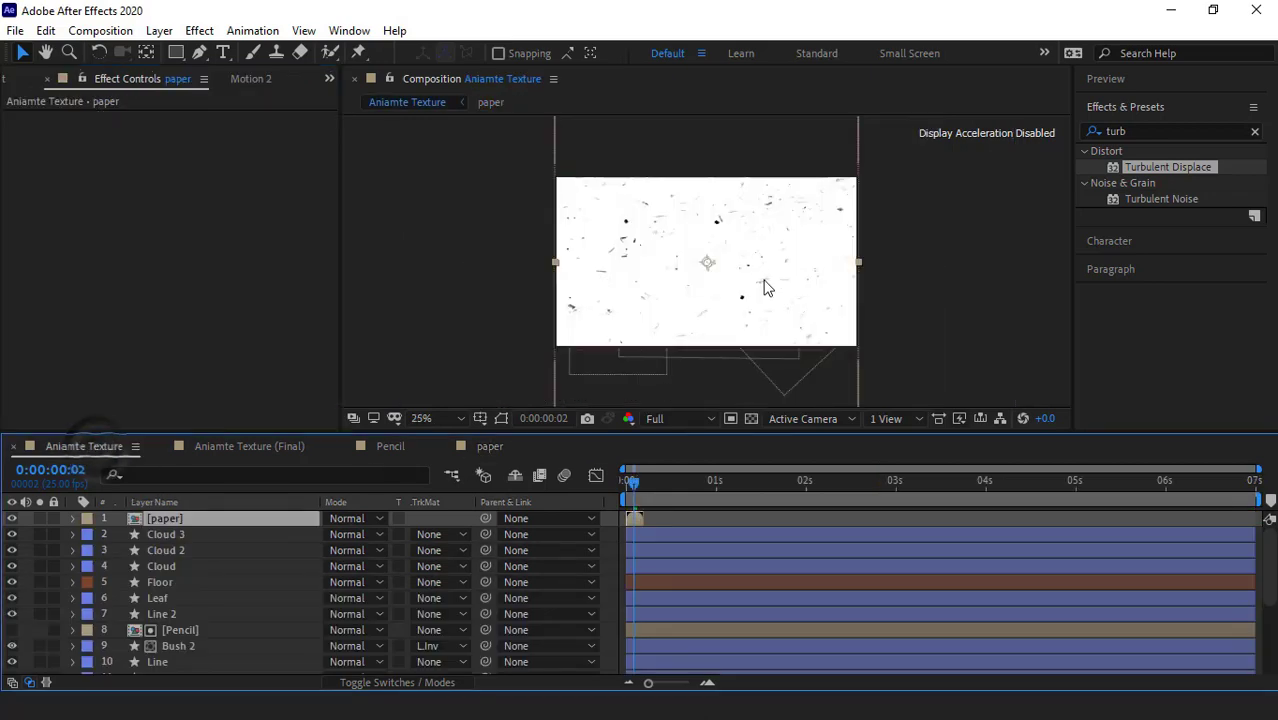
# Step: Set the paper layer's blending mode to Multiply, then reopen the paper composition
pyautogui.click(348, 518)
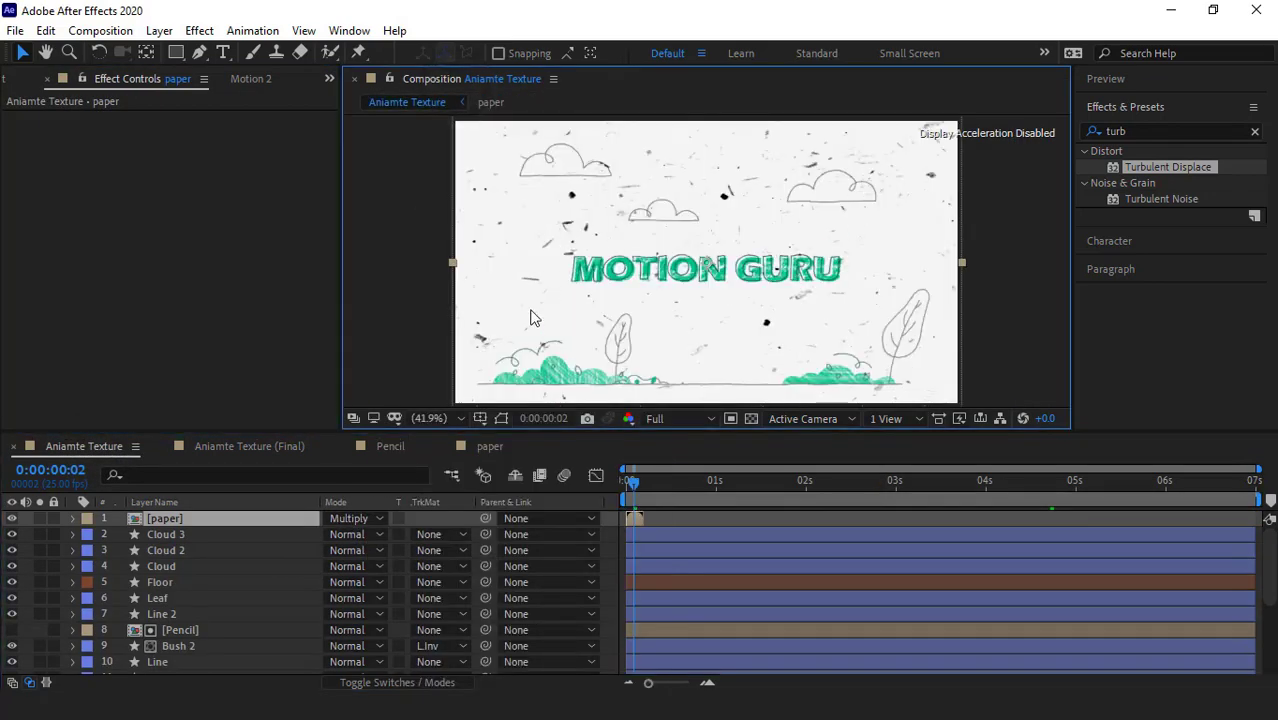
pyautogui.moveTo(210, 522)
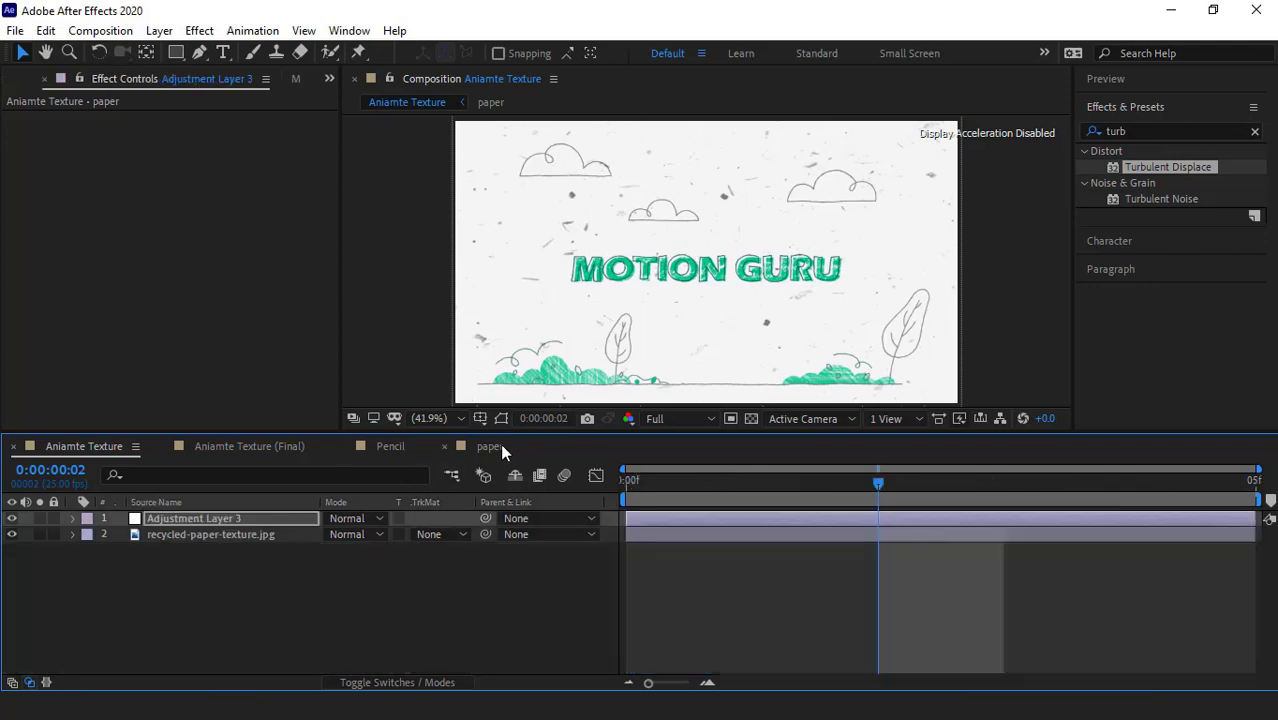
pyautogui.click(489, 446)
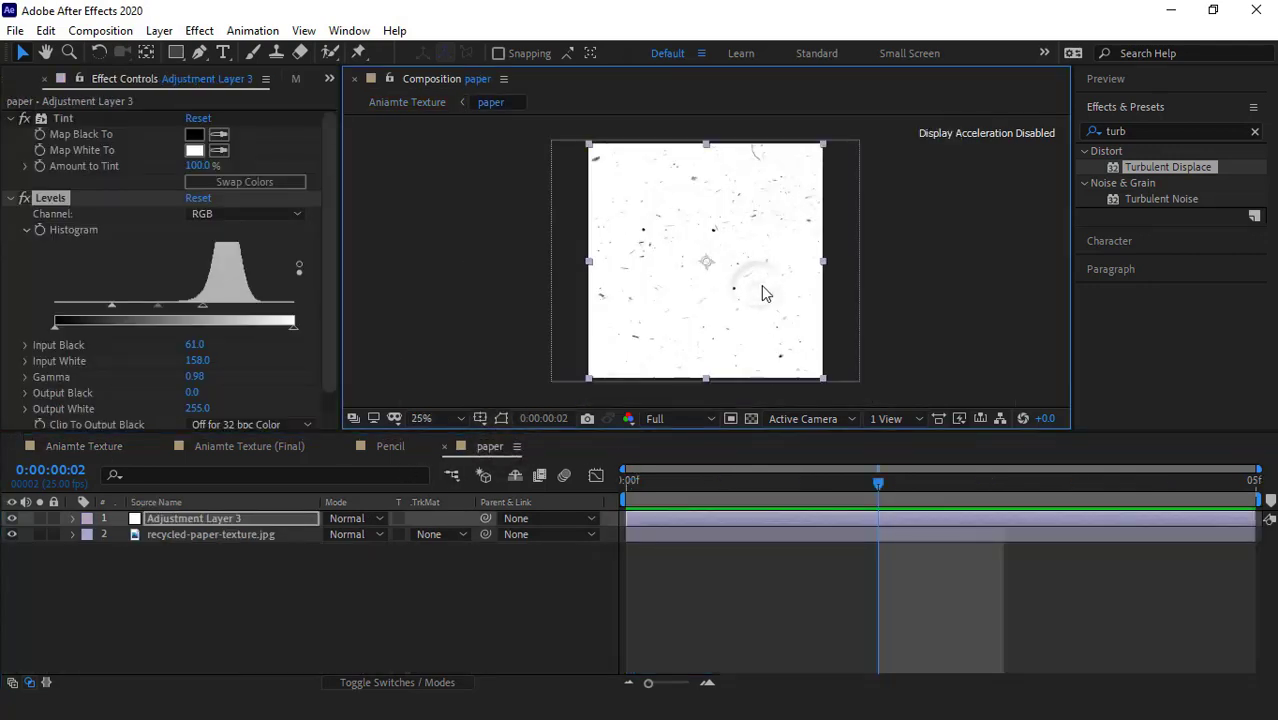
# Step: Apply CC RepeTile with a chosen tiling pattern and set the paper layer opacity to 50%
pyautogui.click(210, 534)
pyautogui.write('repe')
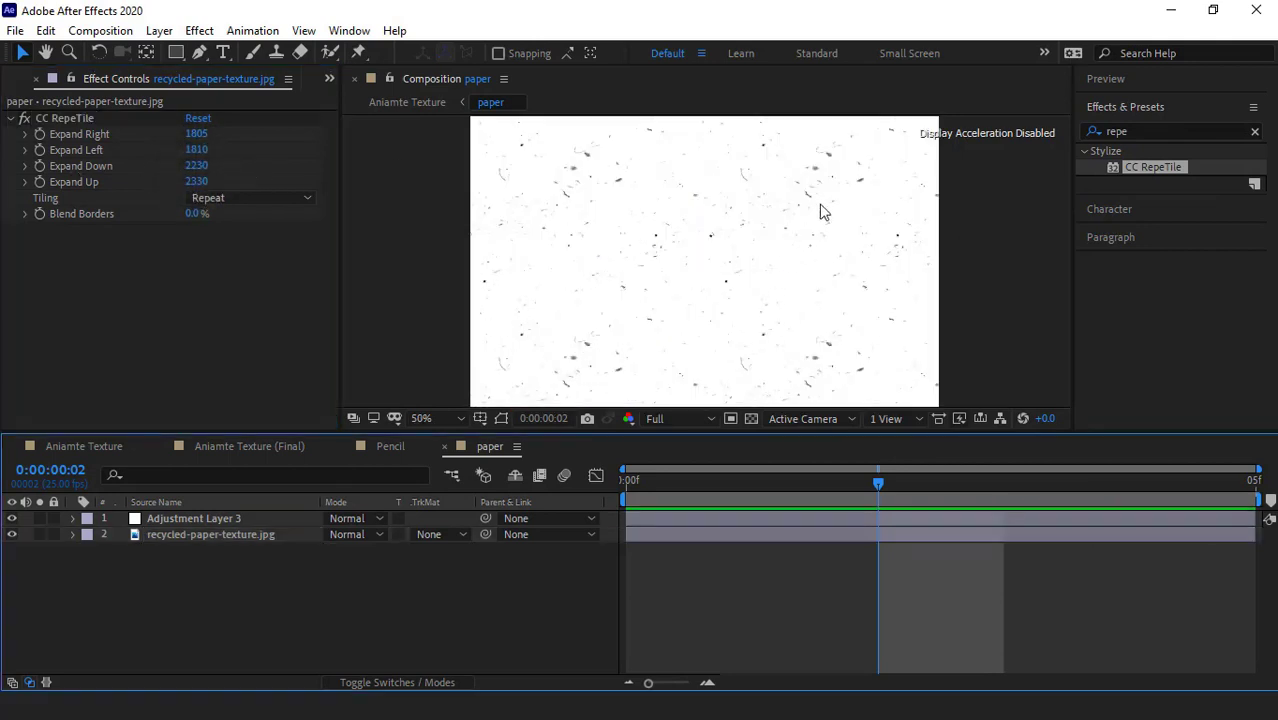
pyautogui.click(250, 197)
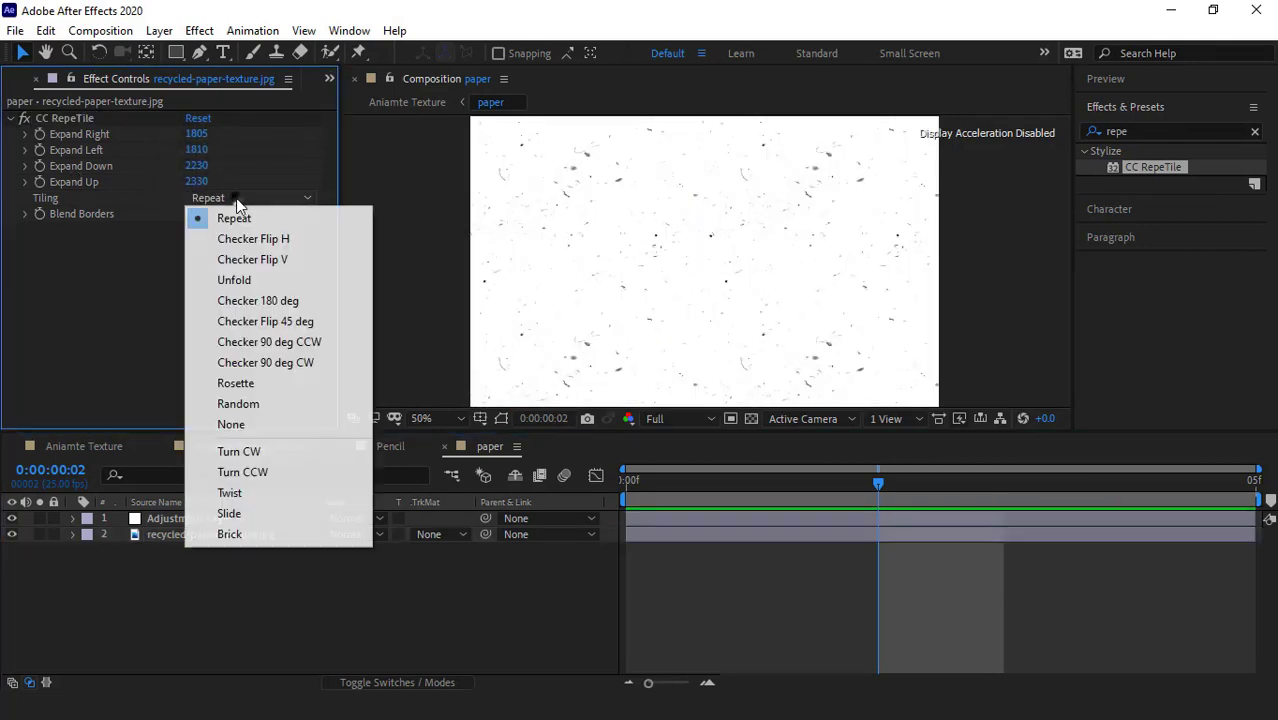
pyautogui.click(243, 472)
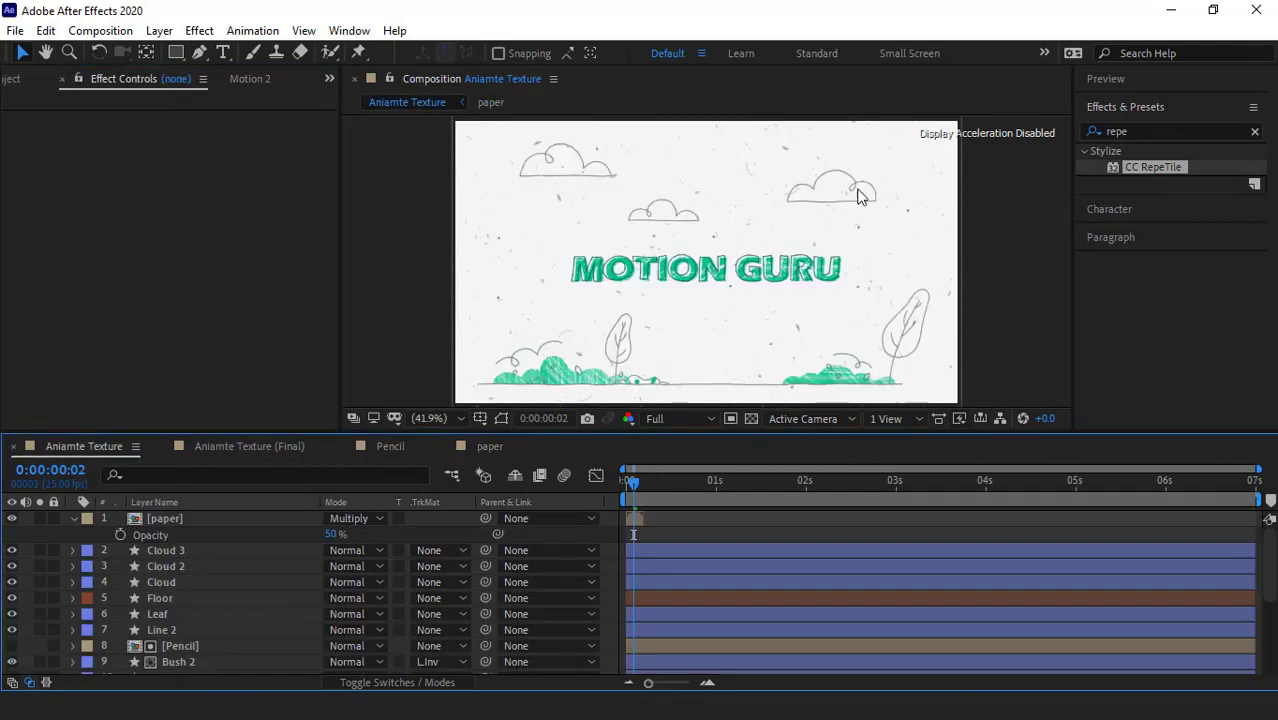
pyautogui.moveTo(806, 203)
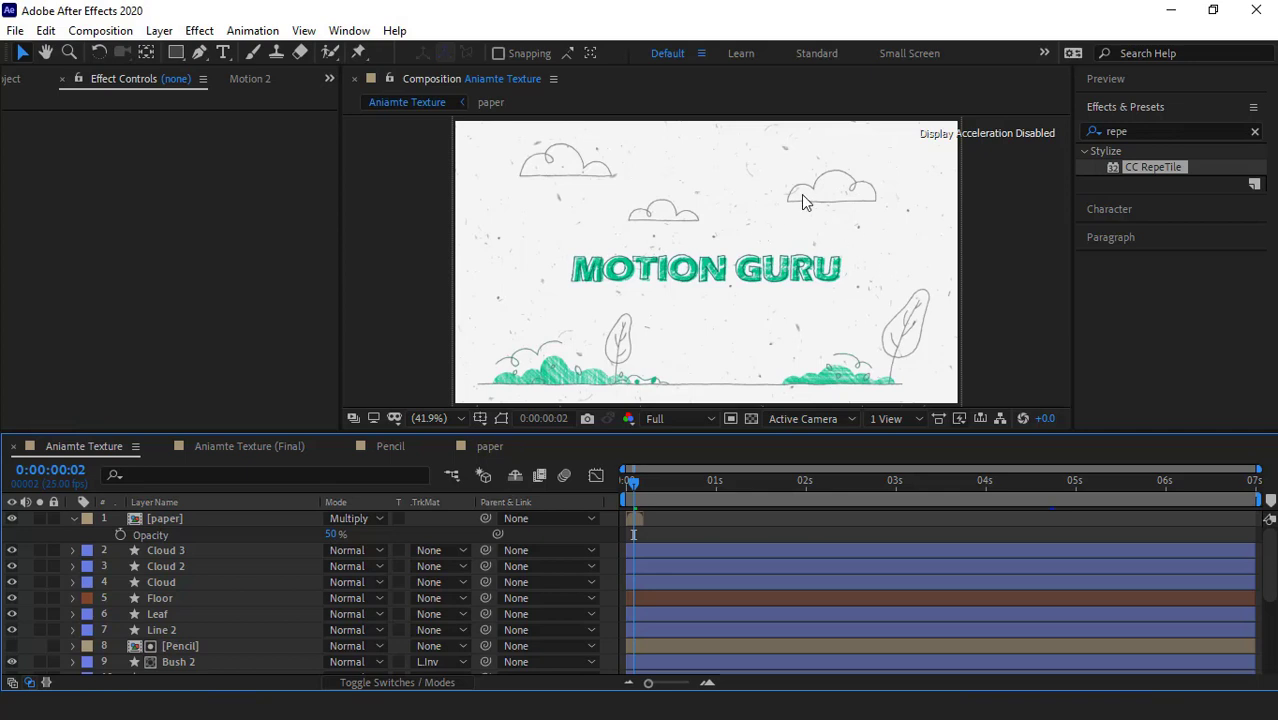
pyautogui.moveTo(333, 536)
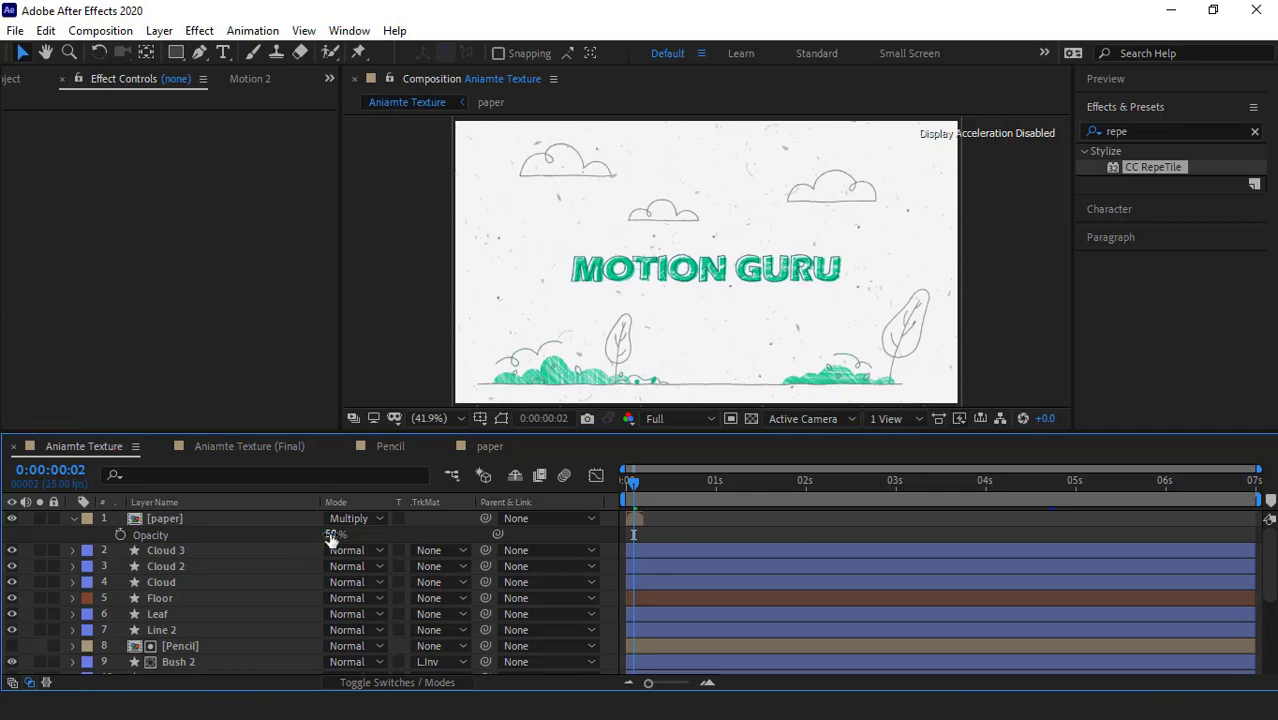
pyautogui.doubleClick(334, 535)
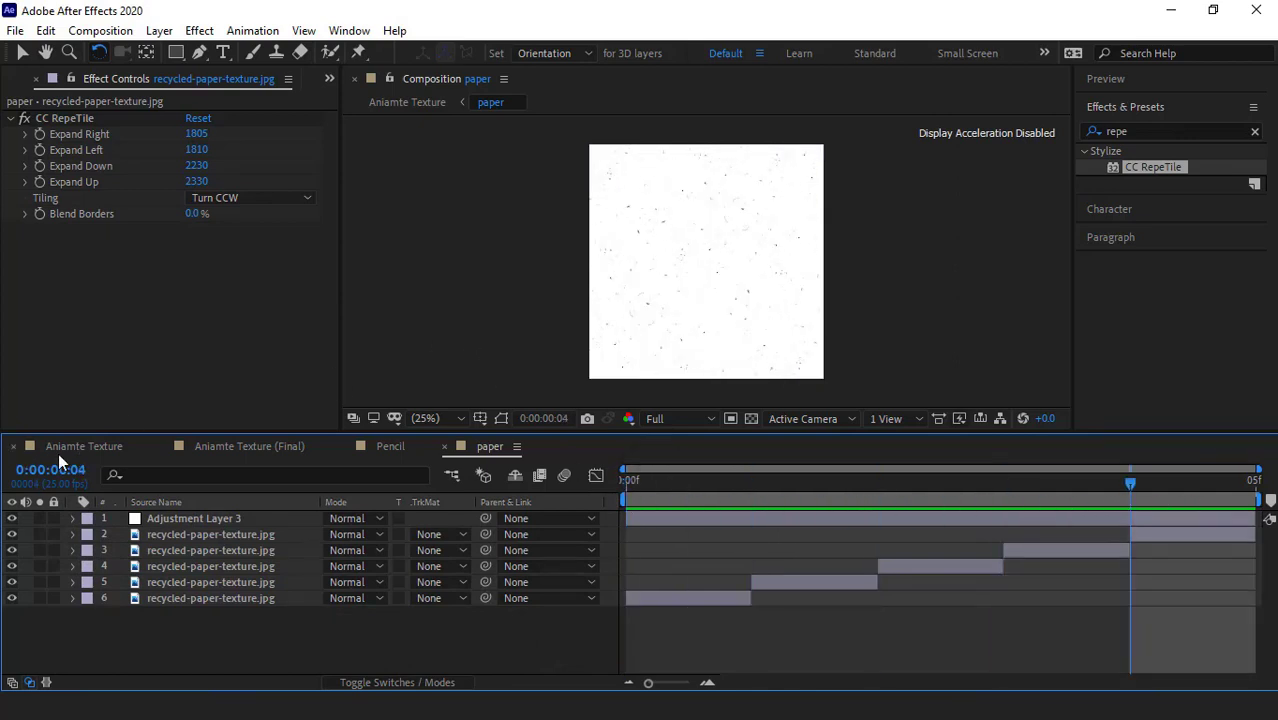
# Step: Scrub through the Aniamte Texture timeline to watch the paper stains animate
pyautogui.click(84, 446)
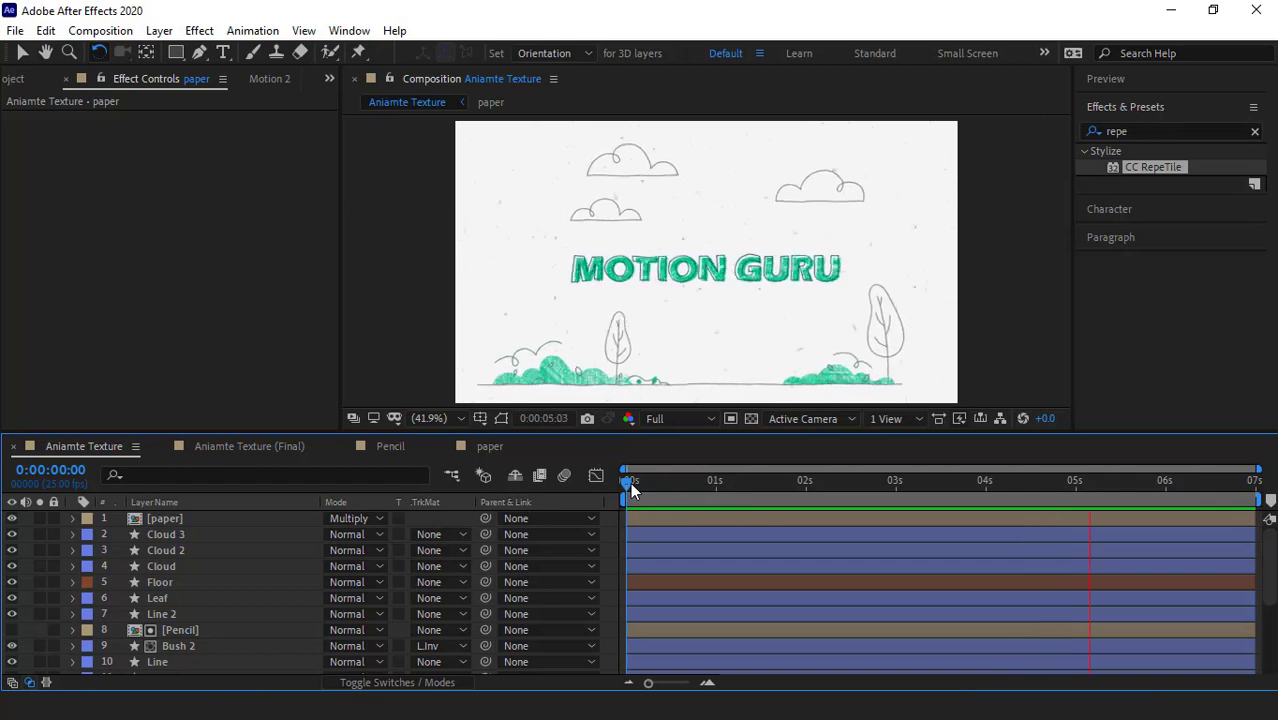
pyautogui.moveTo(1088, 490); pyautogui.dragTo(631, 490)
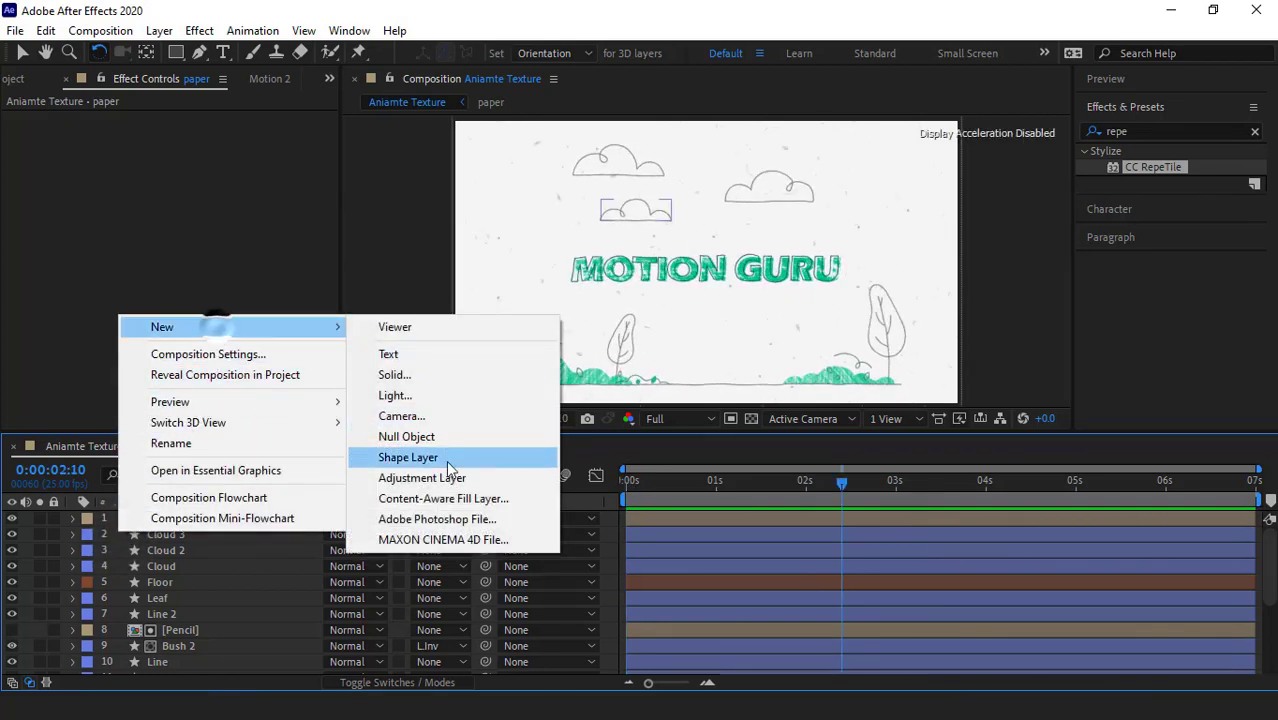
# Step: Add an adjustment layer with Posterize Time at a frame rate of 7
pyautogui.click(421, 477)
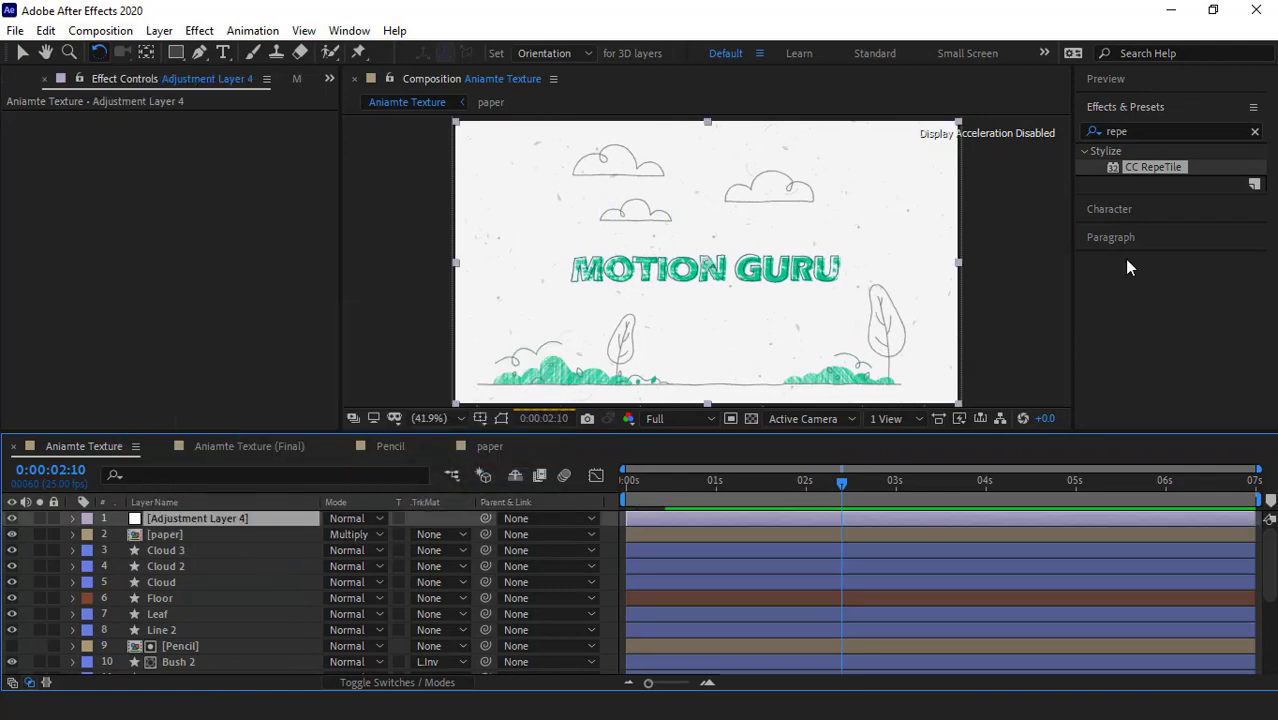
pyautogui.write('post')
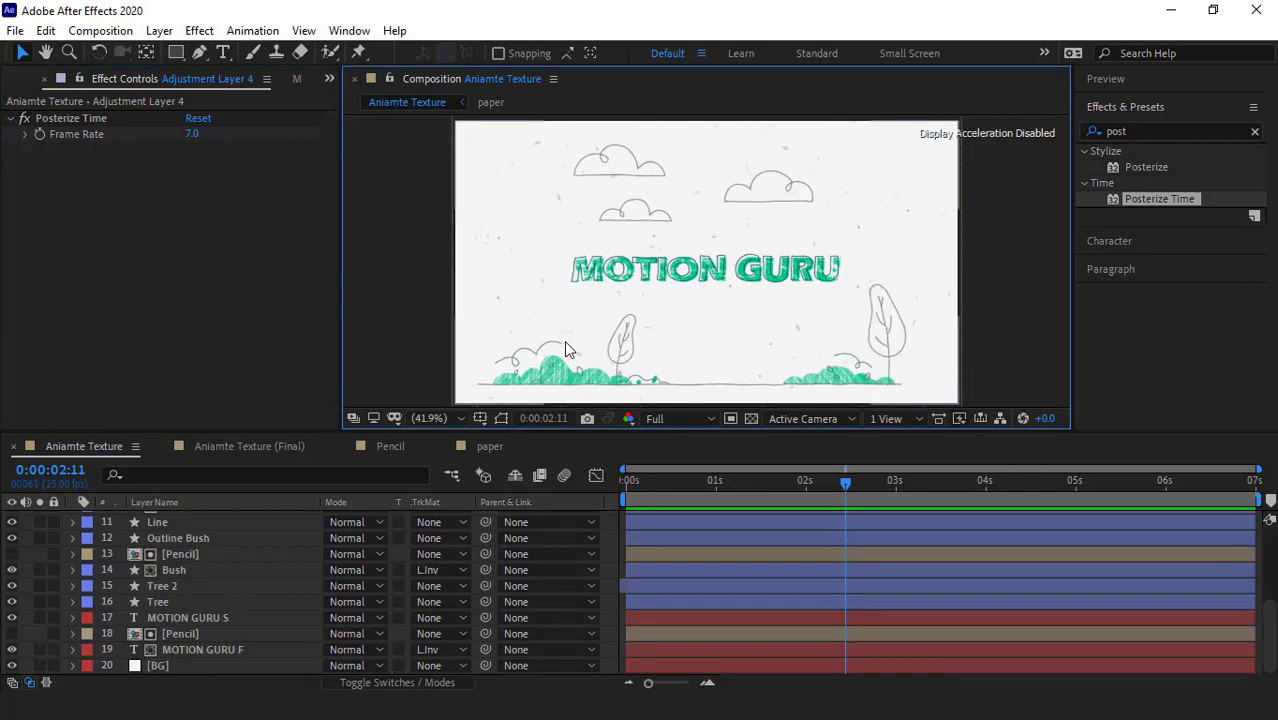
pyautogui.moveTo(595, 270)
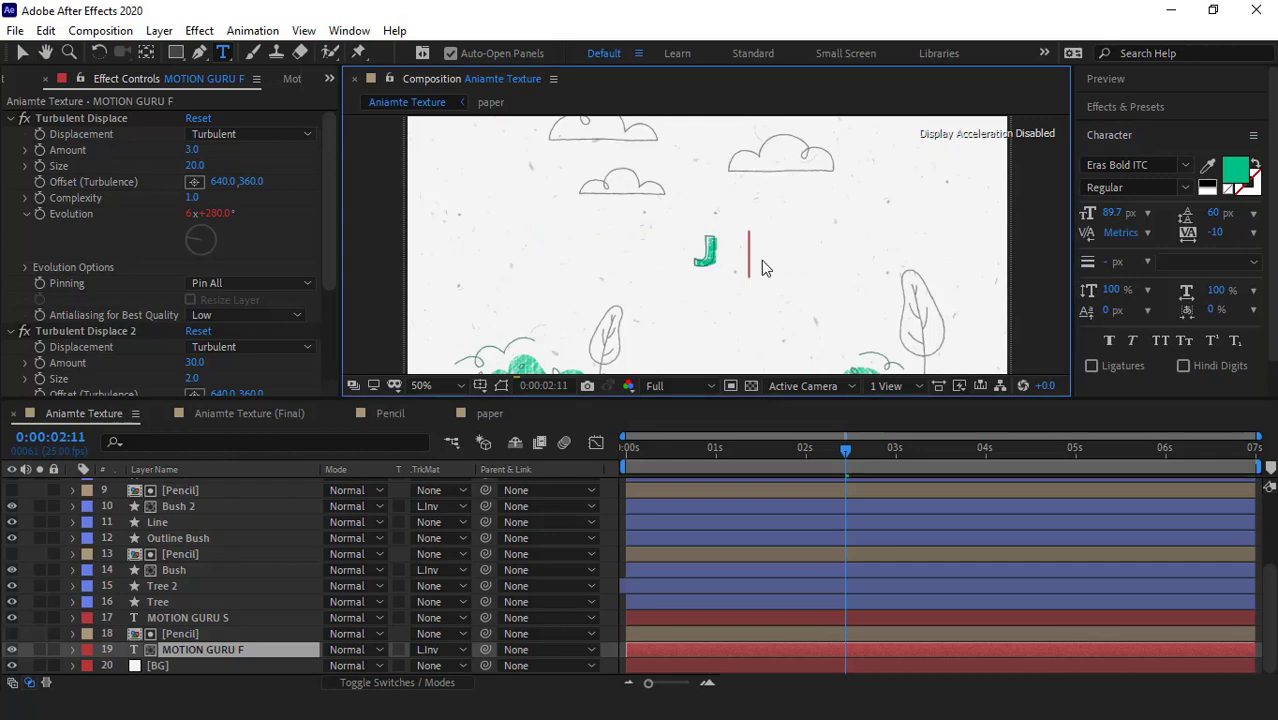
pyautogui.write('JAFAR FAZEL')
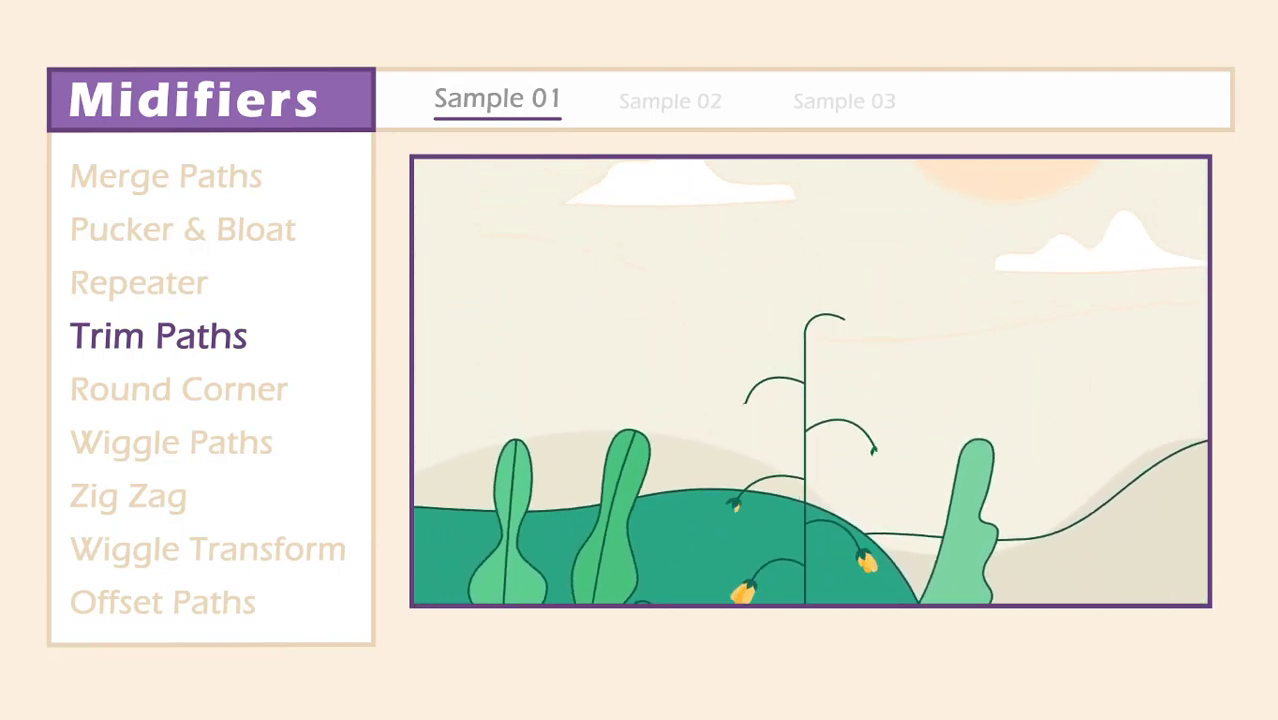
# Step: View the Pucker & Bloat coin sample, then the Repeater living-room plant sample
pyautogui.click(182, 228)
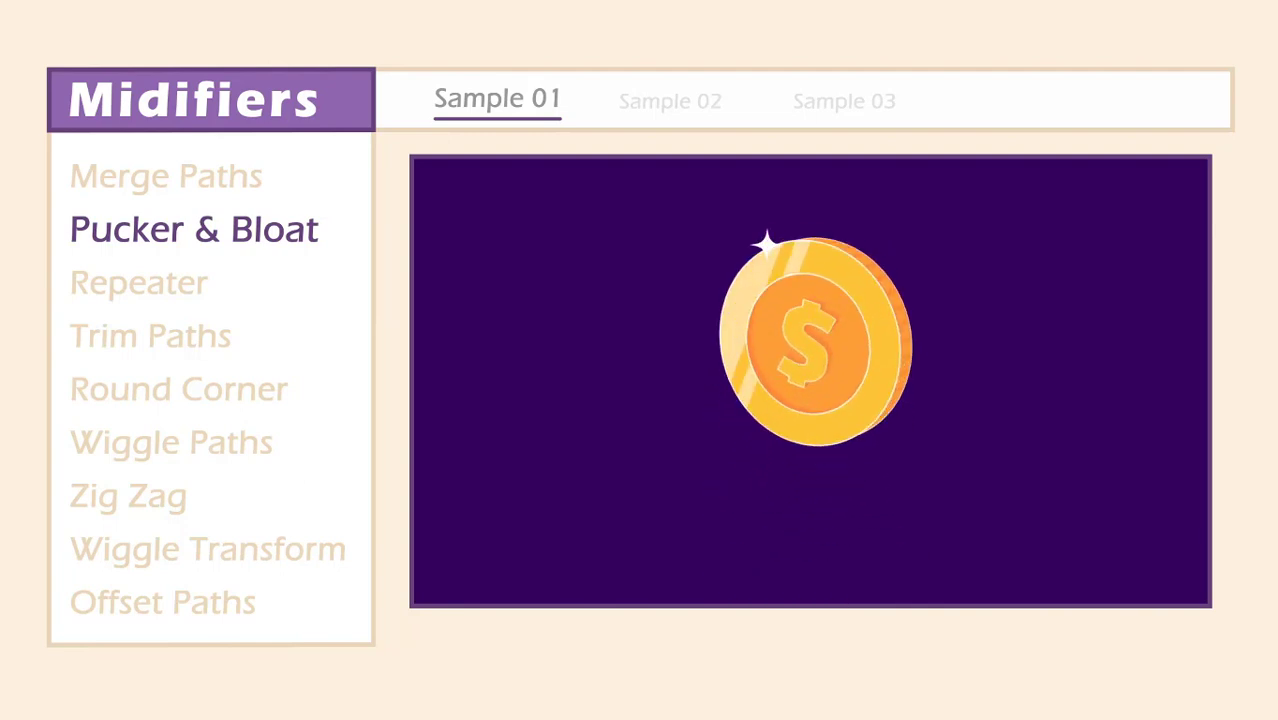
pyautogui.click(671, 100)
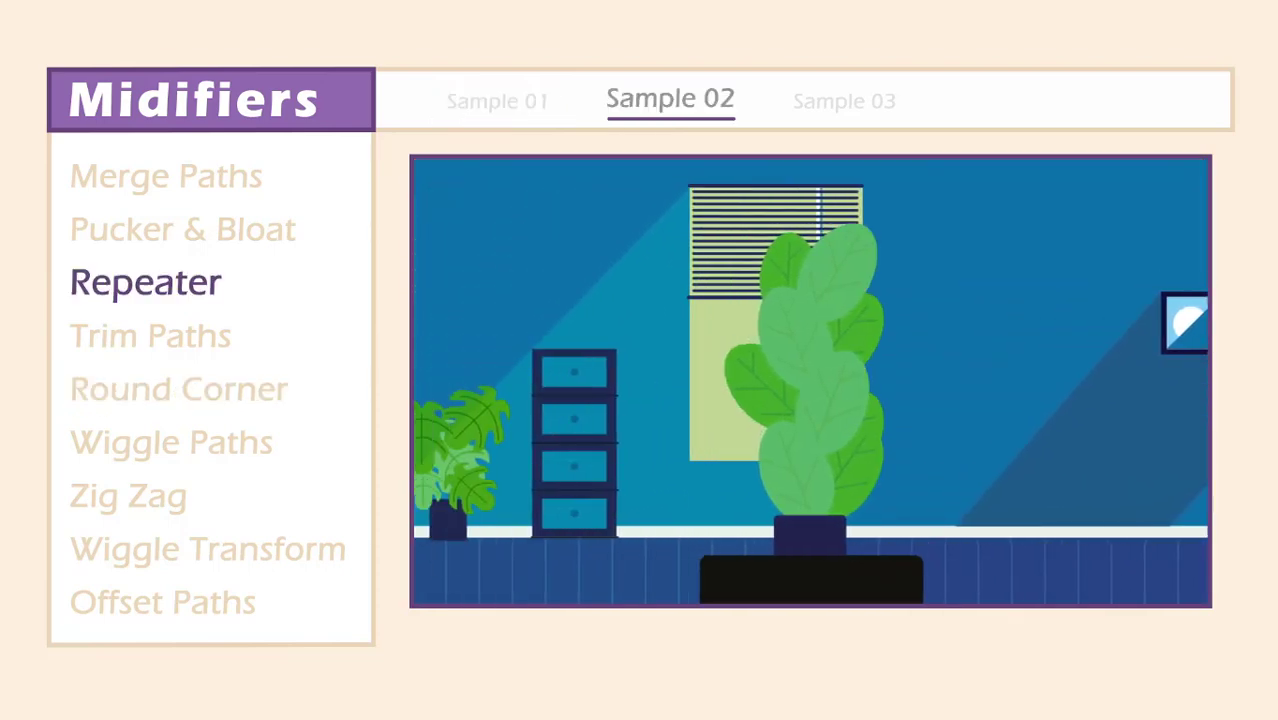